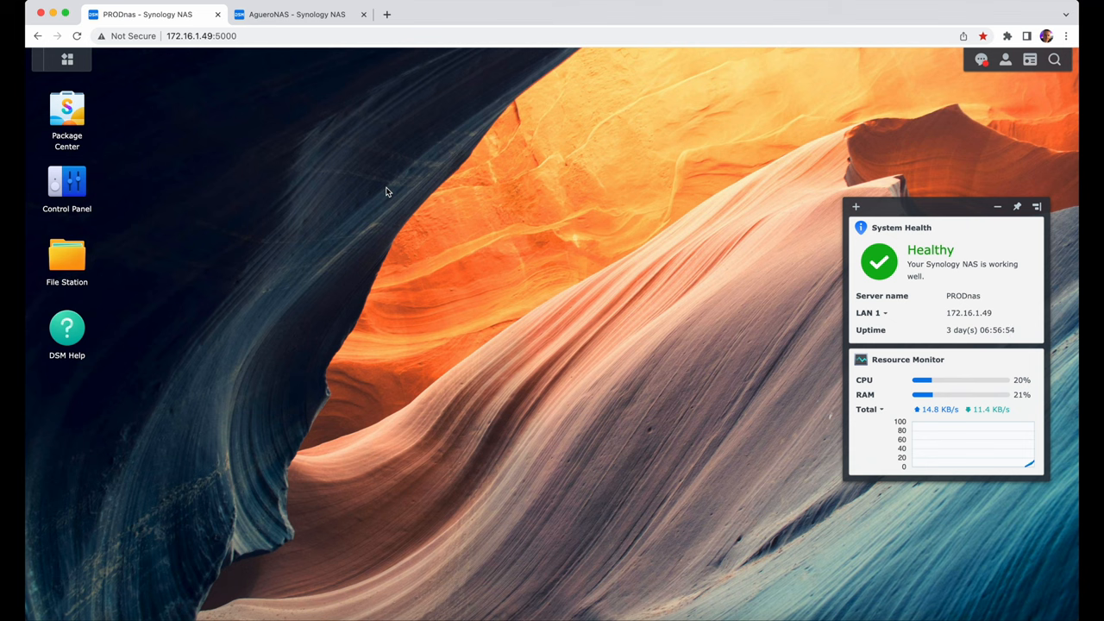
pyautogui.moveTo(354, 191)
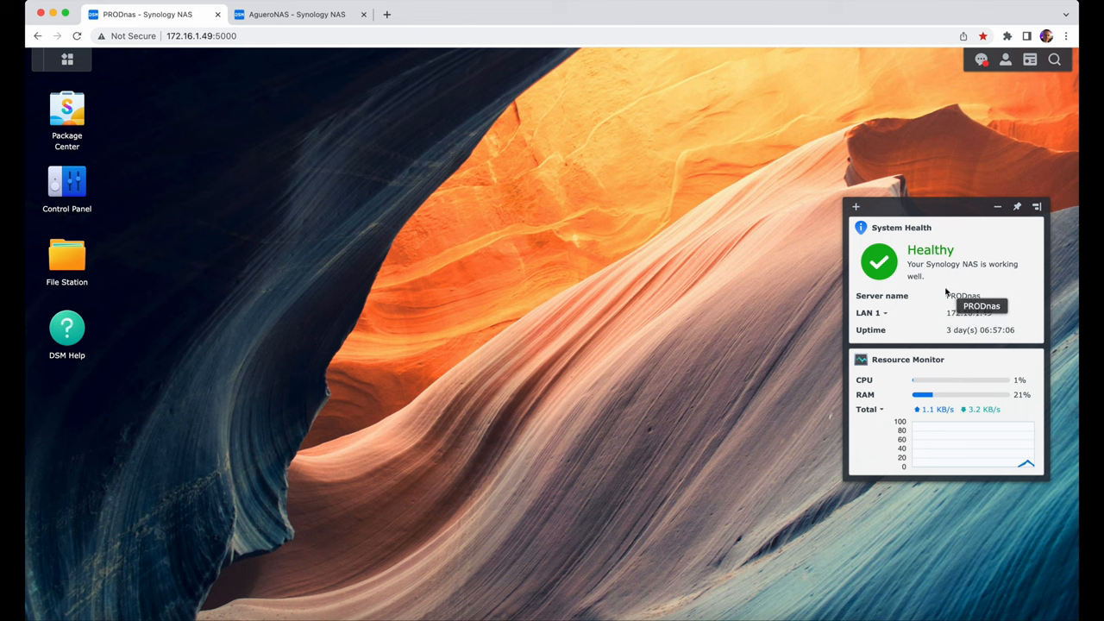
pyautogui.moveTo(255, 126)
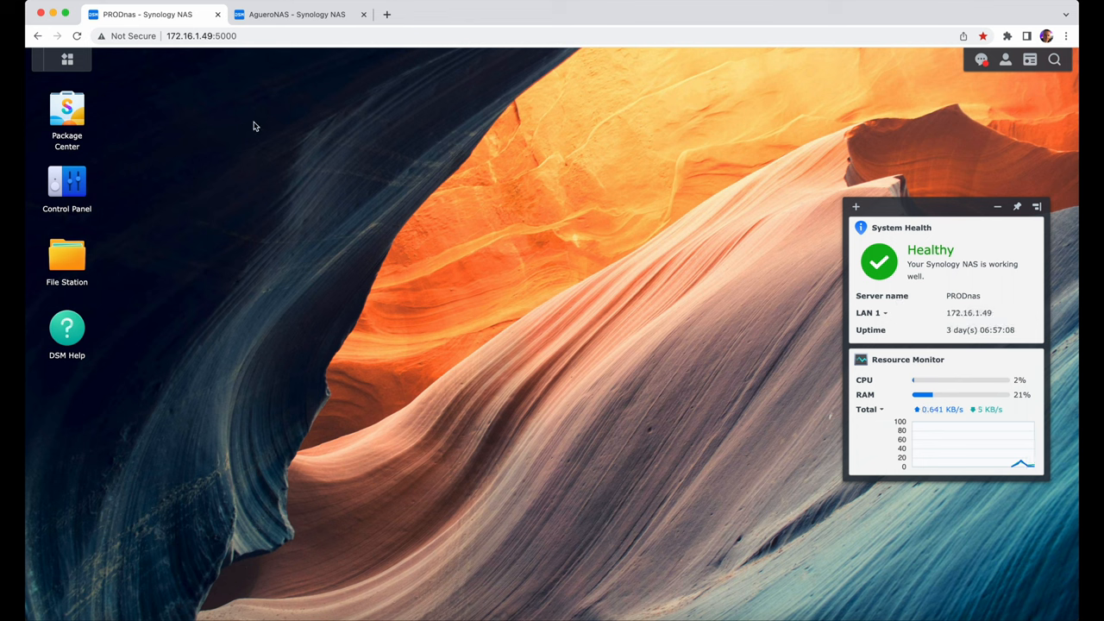
# - On PRODnas, find Hyper Backup with a 'hyper' search in Package Center and open it
pyautogui.click(298, 13)
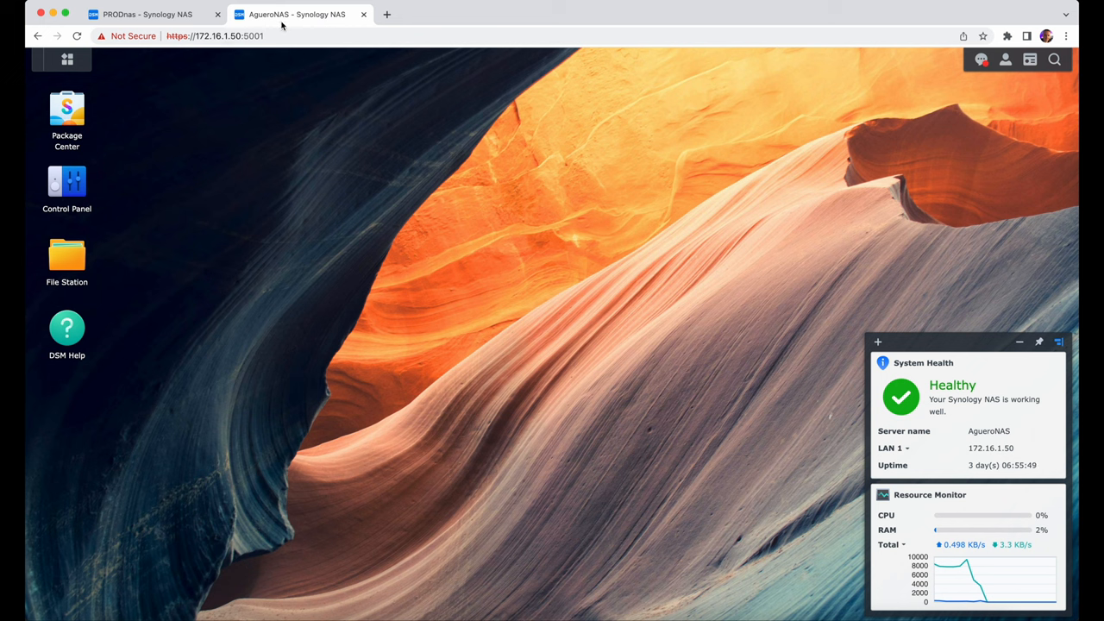
pyautogui.click(143, 14)
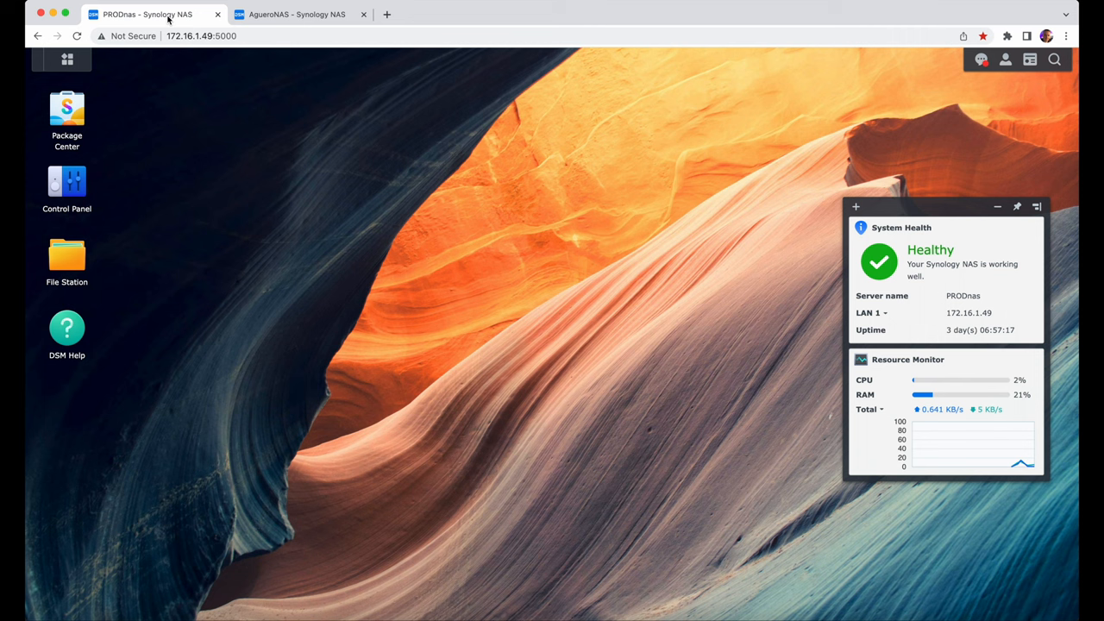
pyautogui.moveTo(229, 179)
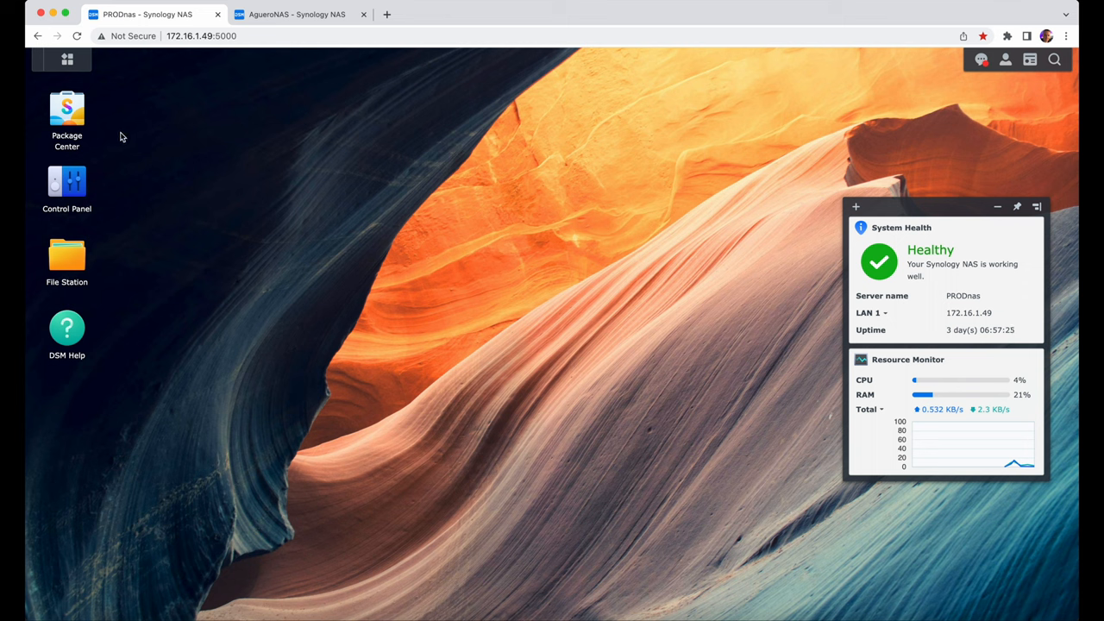
pyautogui.moveTo(130, 139)
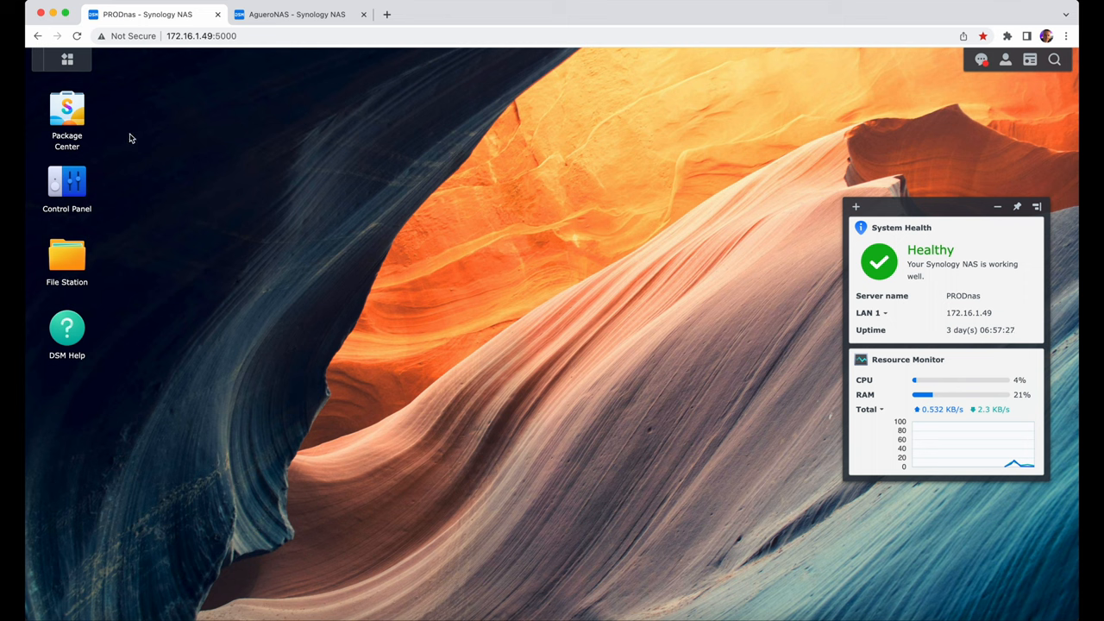
pyautogui.moveTo(107, 136)
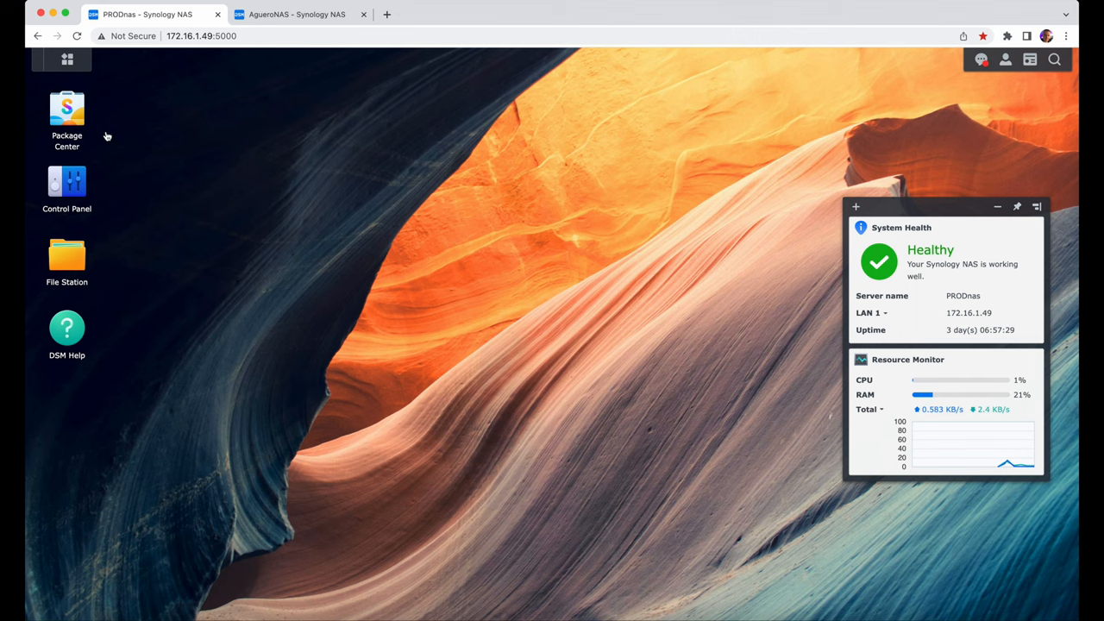
pyautogui.doubleClick(67, 108)
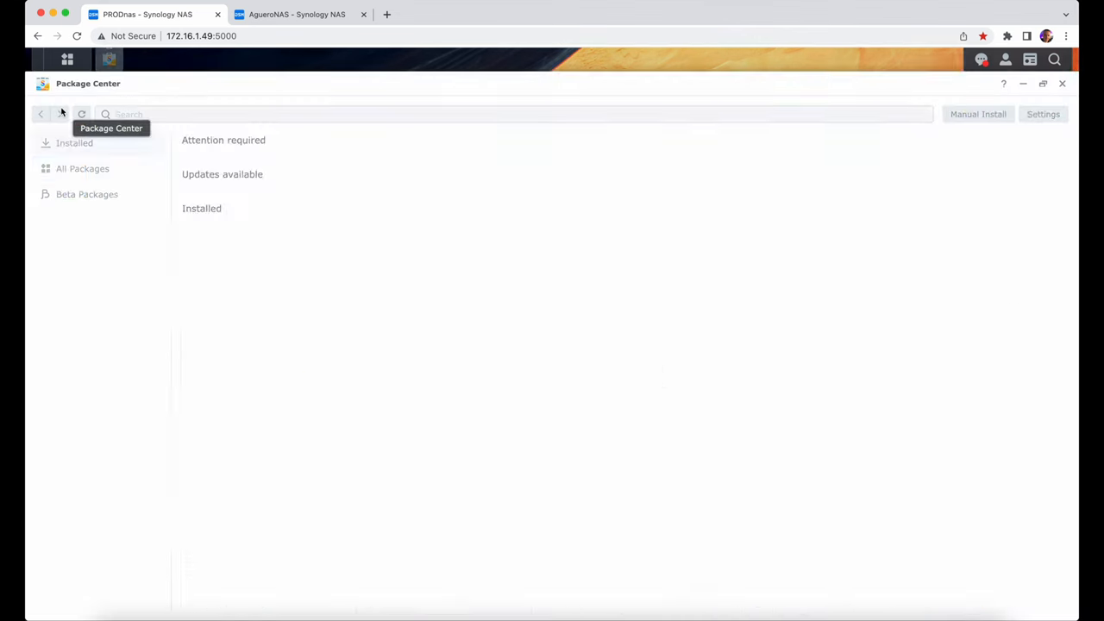
pyautogui.click(82, 169)
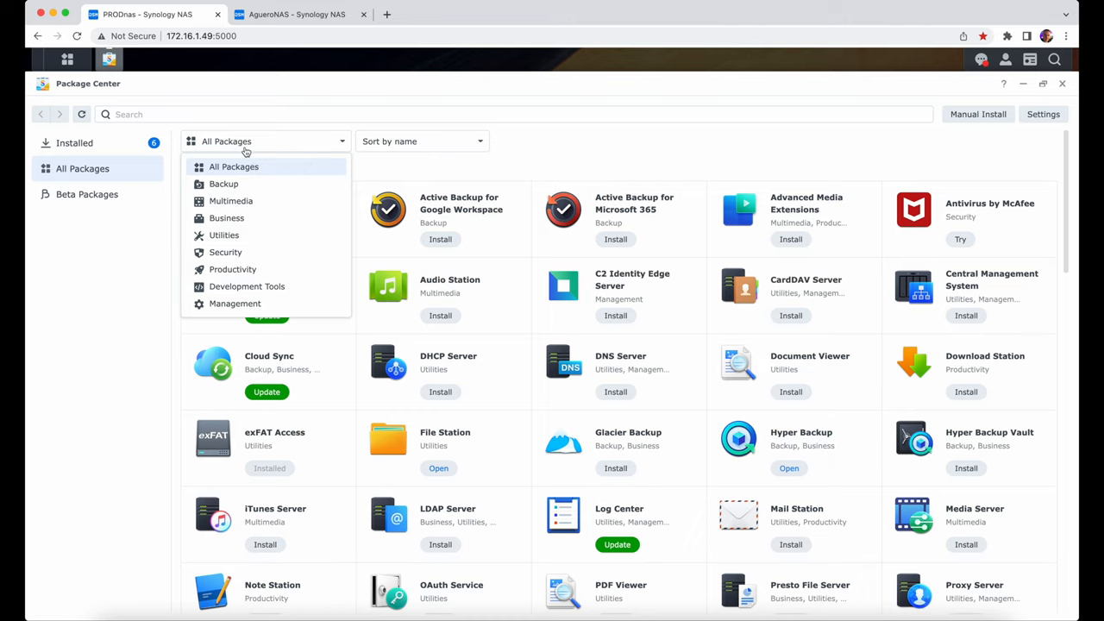
pyautogui.write('hyper')
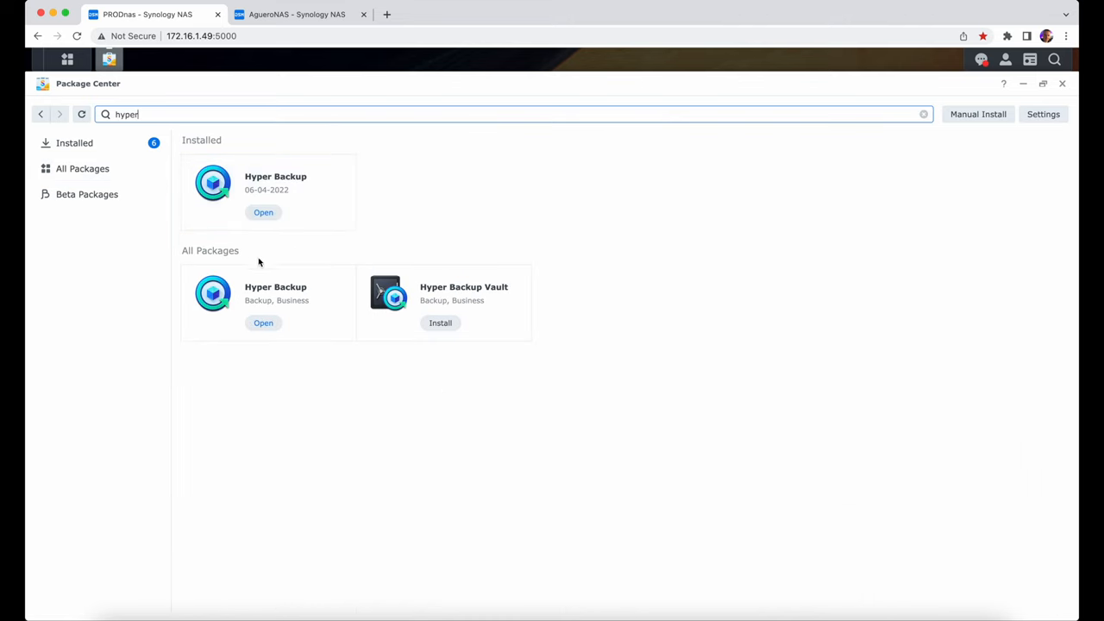
pyautogui.moveTo(276, 190)
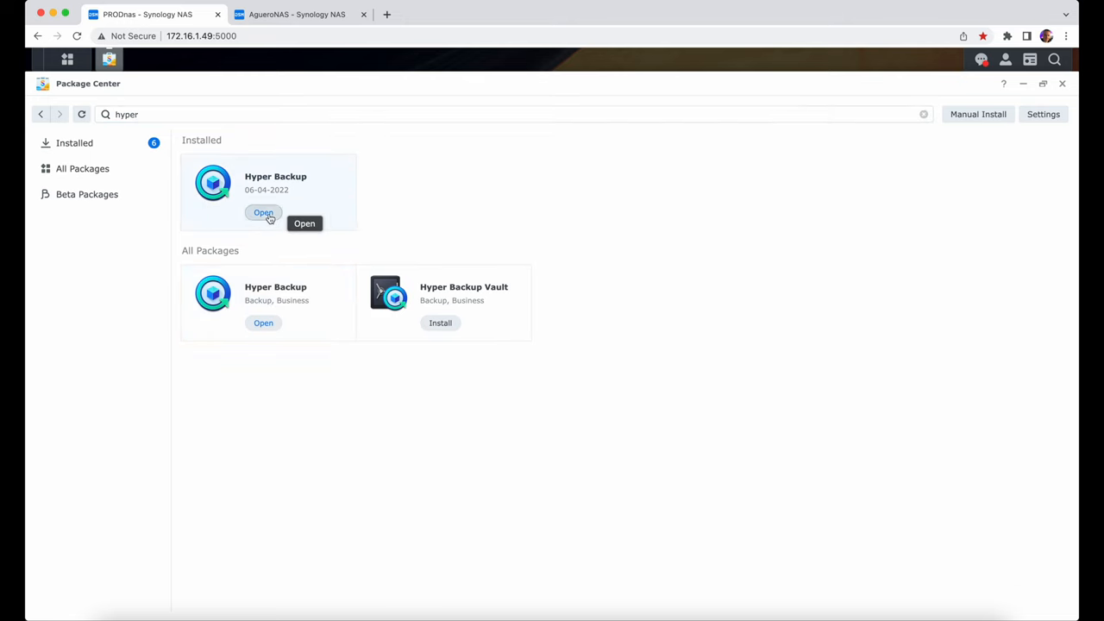
pyautogui.click(263, 213)
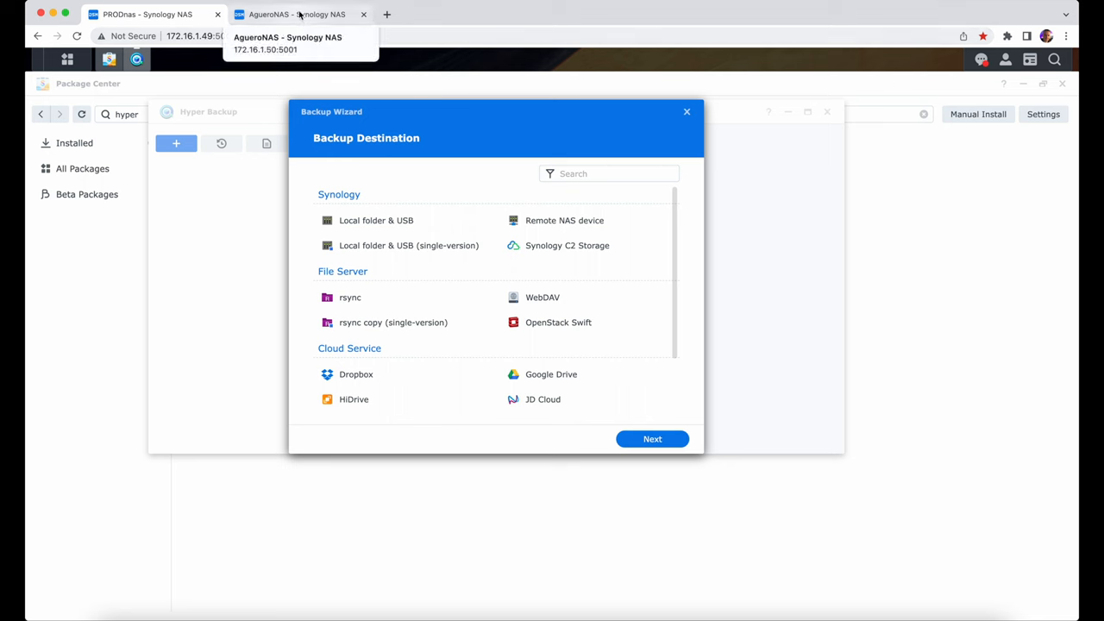
# - Confirm Hyper Backup Vault is installed on AgueroNAS, then pick Remote NAS device on PRODnas
pyautogui.click(297, 14)
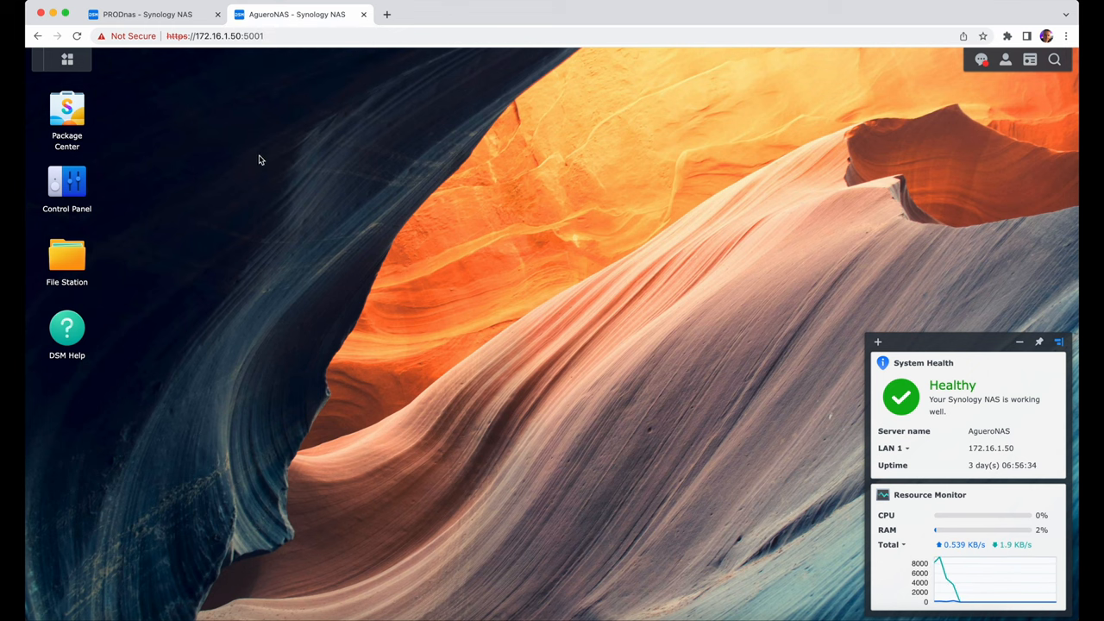
pyautogui.moveTo(309, 201)
pyautogui.write('h')
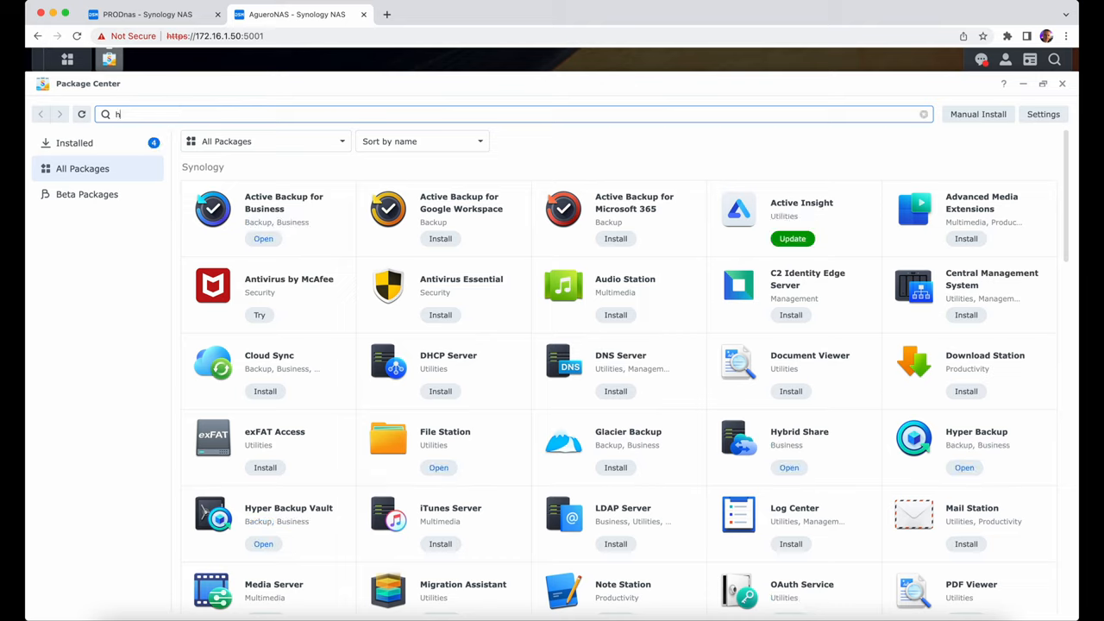
pyautogui.write('yper')
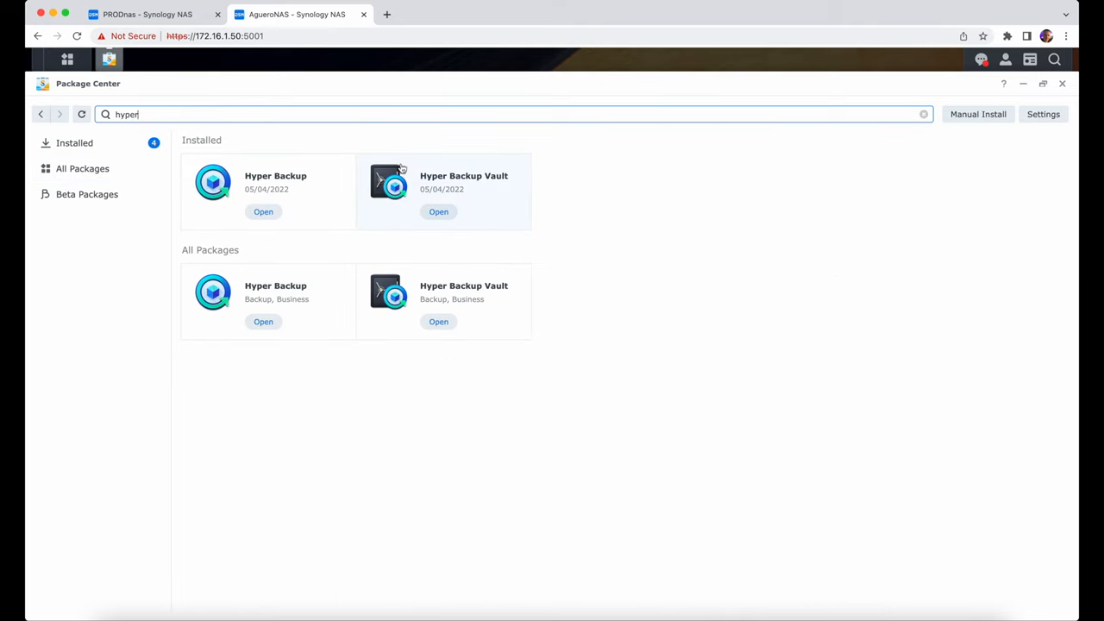
pyautogui.moveTo(494, 197)
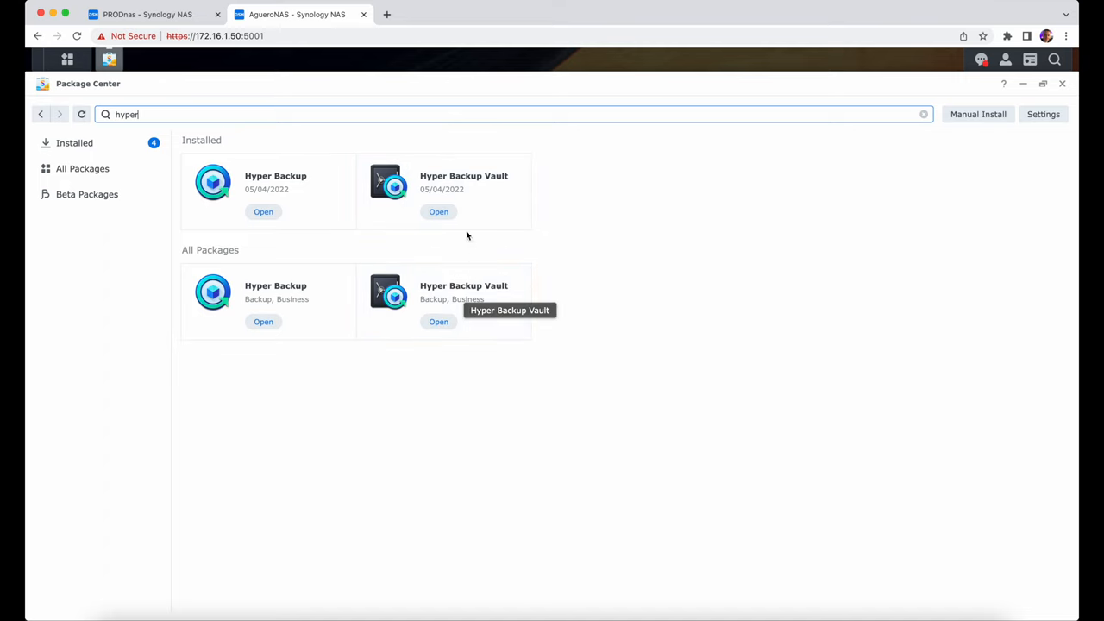
pyautogui.click(438, 212)
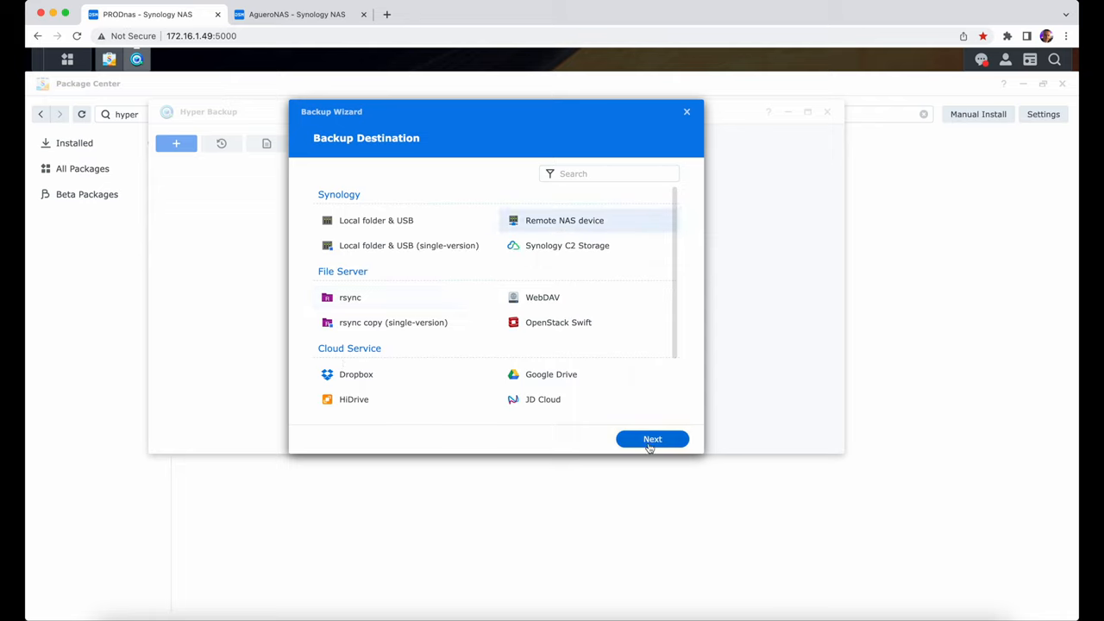
# - Point the backup at 172.16.1.50, log in as emilio, and open the Shared Folder list
pyautogui.click(652, 439)
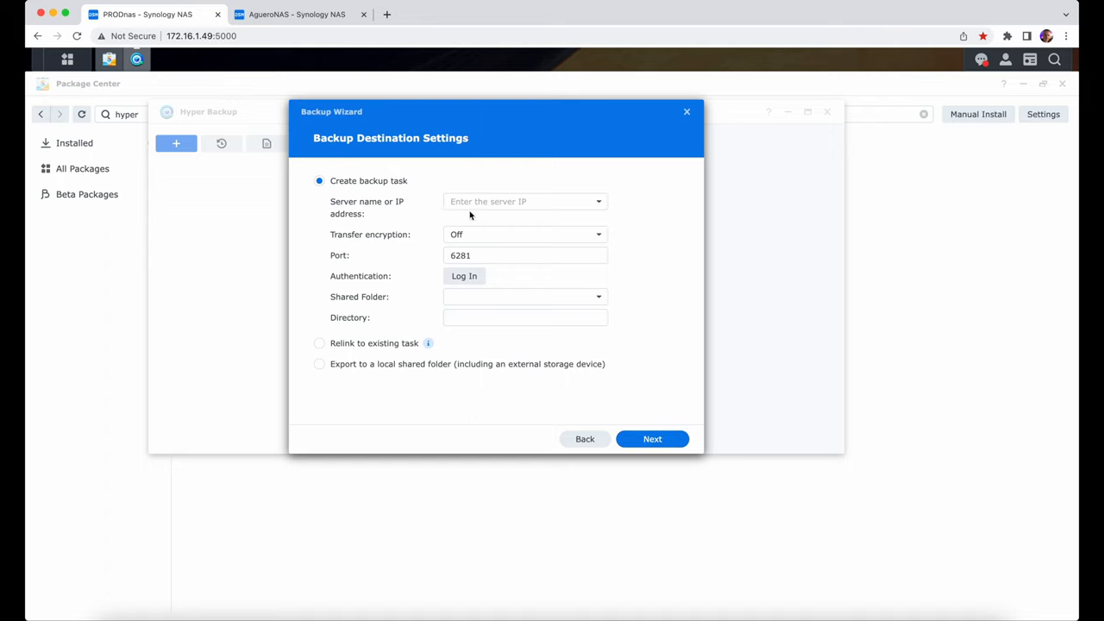
pyautogui.click(524, 201)
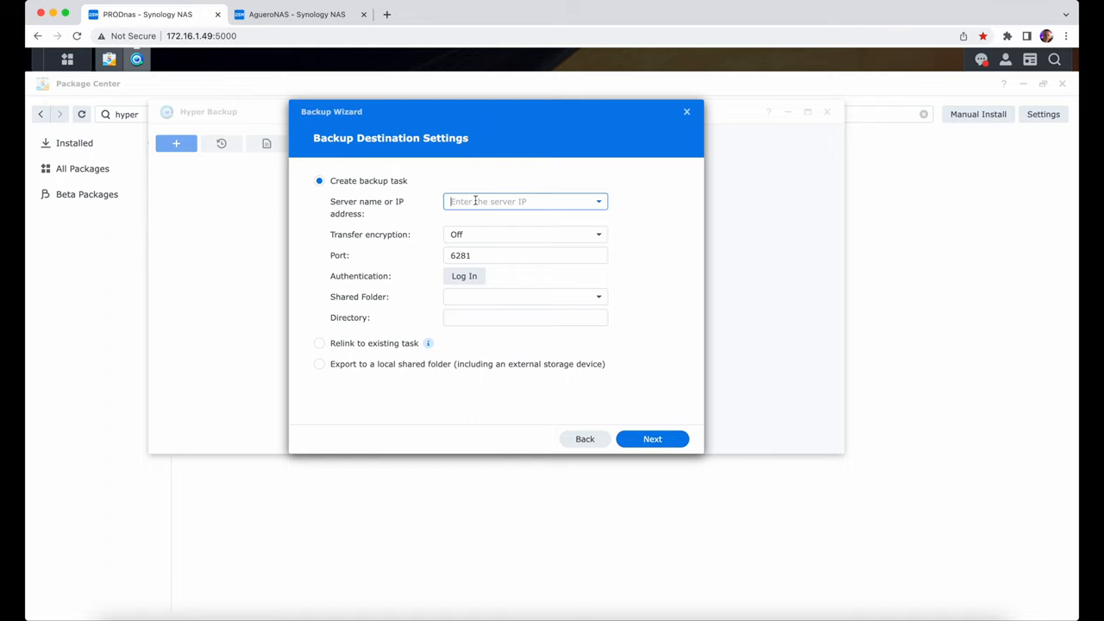
pyautogui.click(296, 14)
pyautogui.write('172.16.1.50')
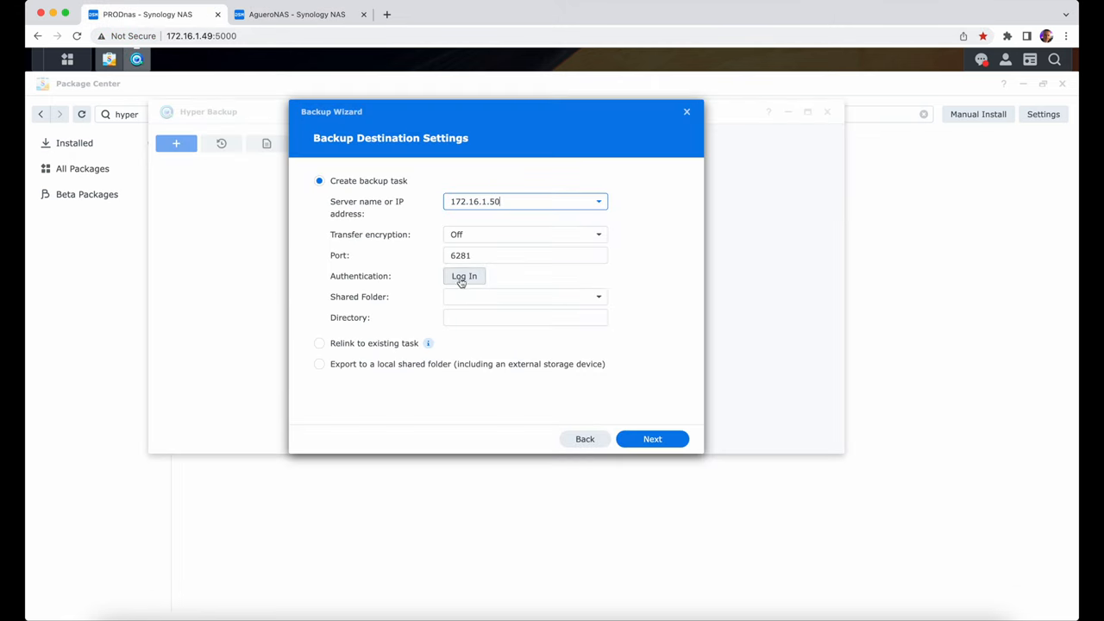
pyautogui.click(464, 276)
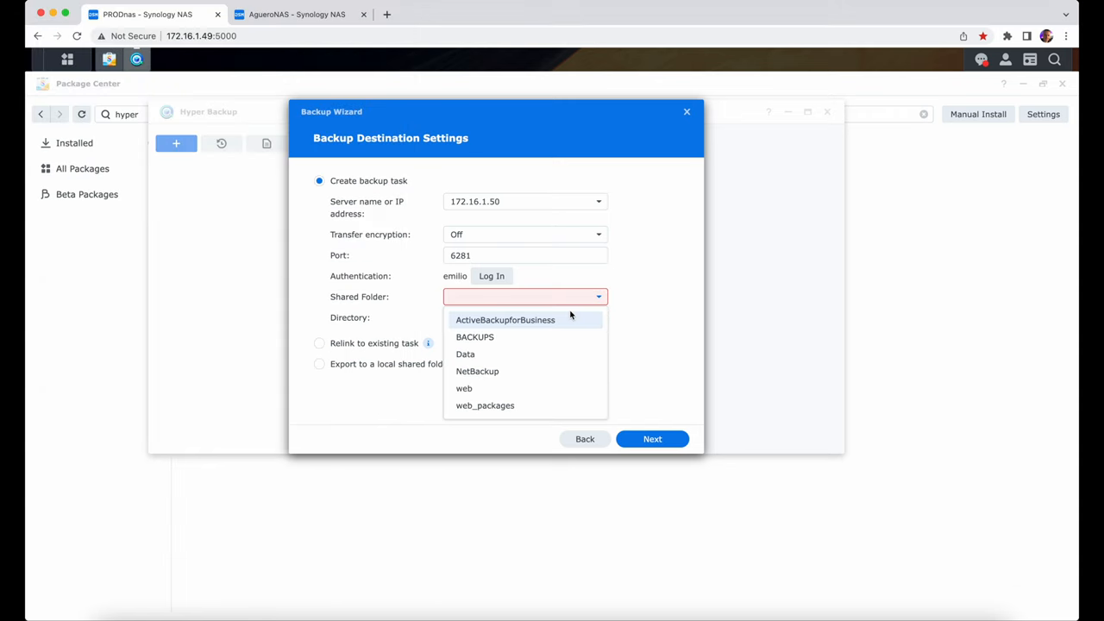
pyautogui.moveTo(505, 320)
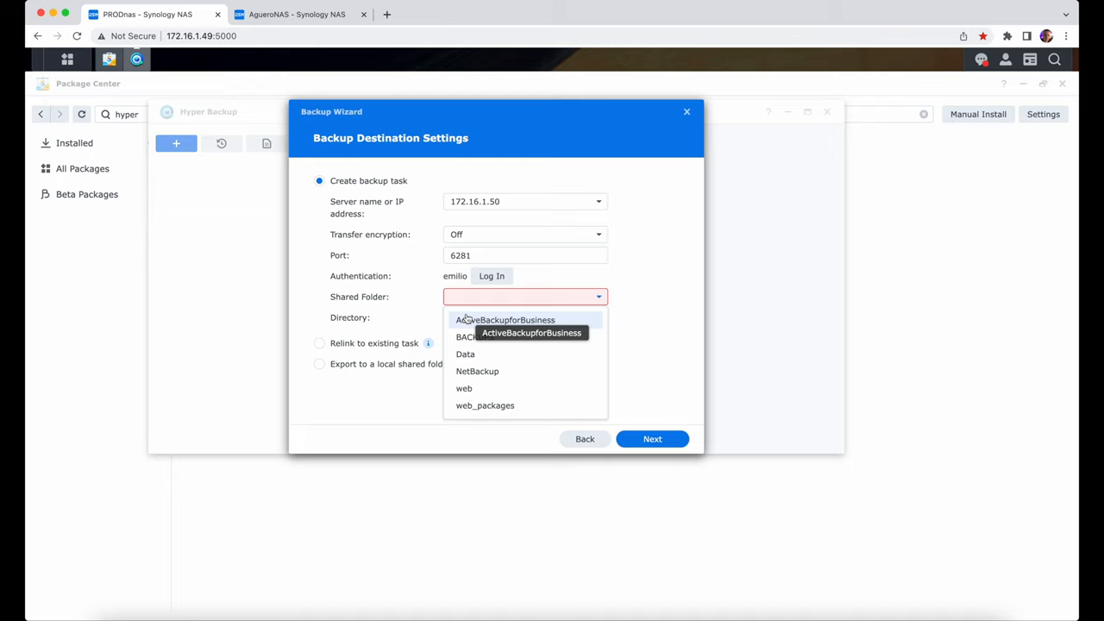
pyautogui.moveTo(475, 337)
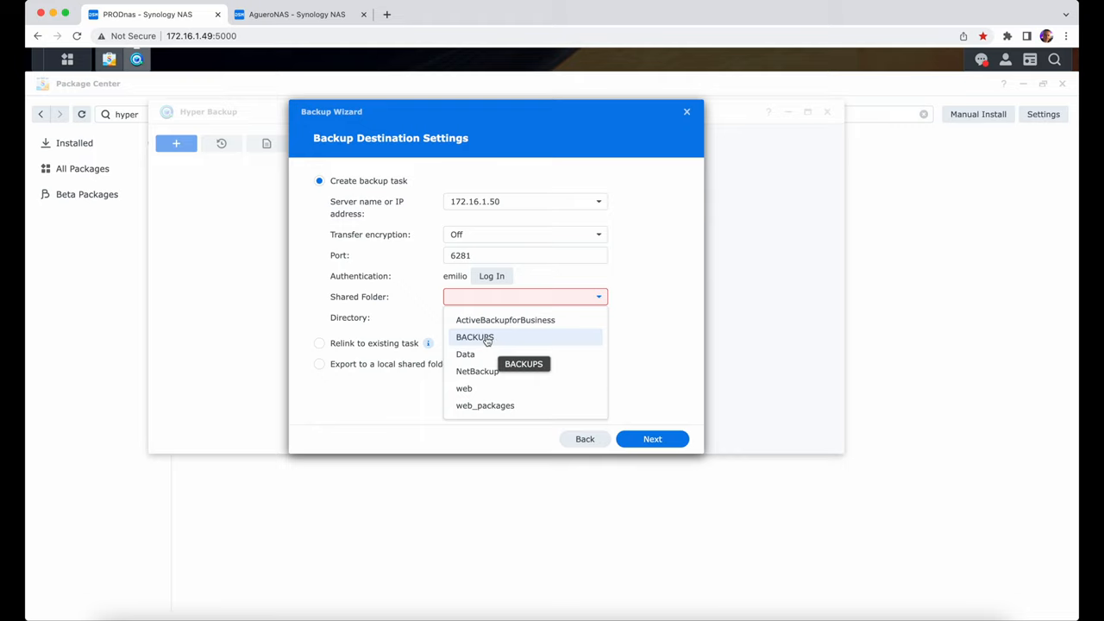
pyautogui.click(474, 336)
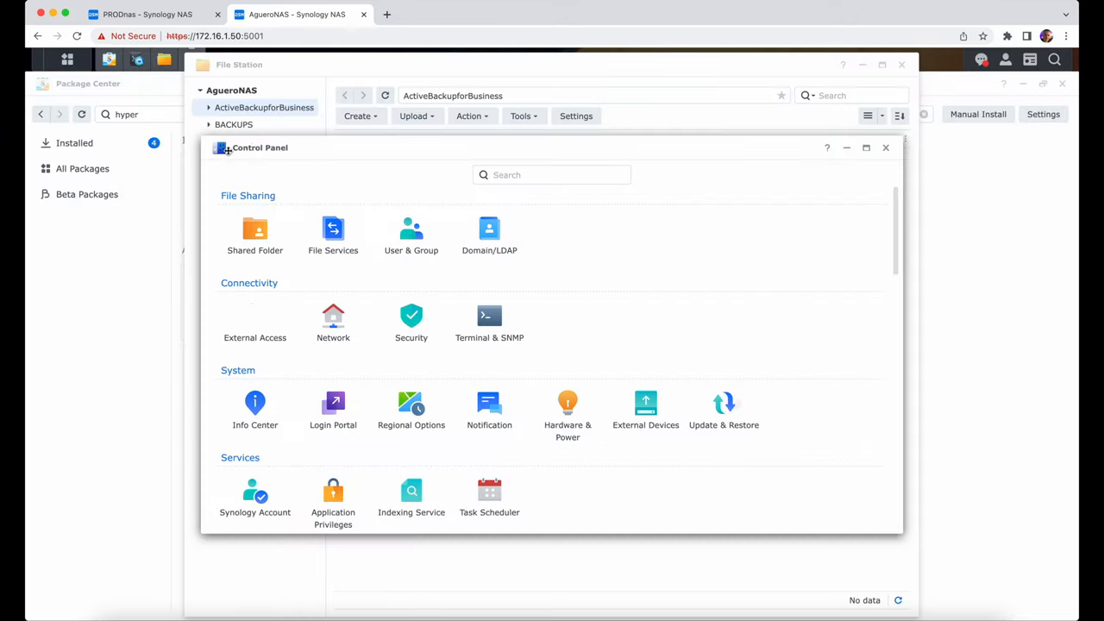
# - Show AgueroNAS's shared folders, start a new shared folder, then cancel that wizard
pyautogui.click(254, 236)
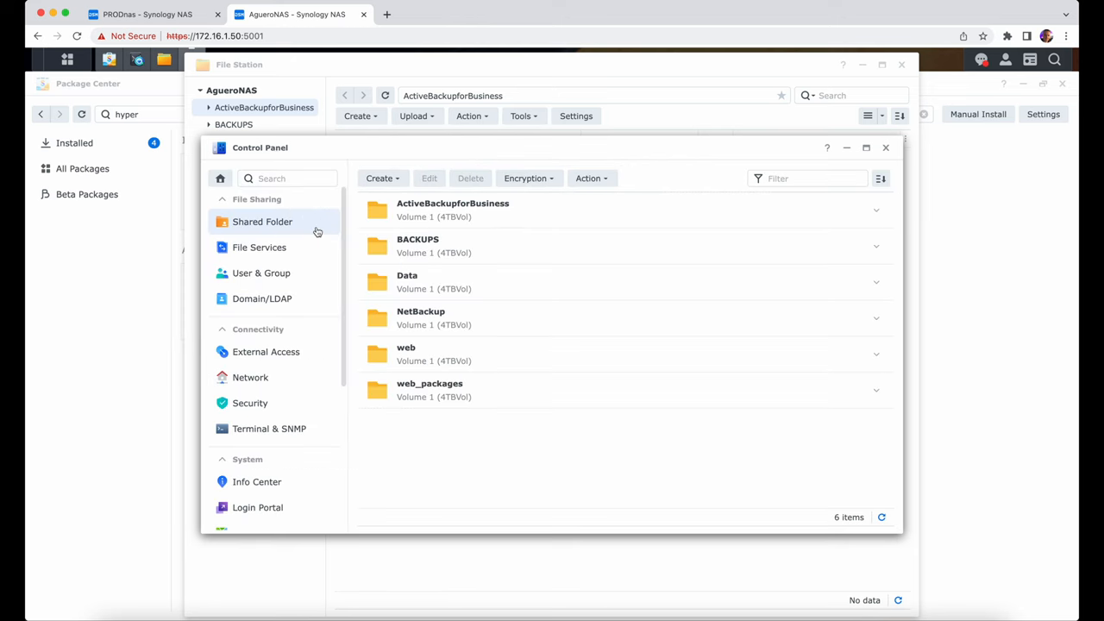
pyautogui.click(383, 179)
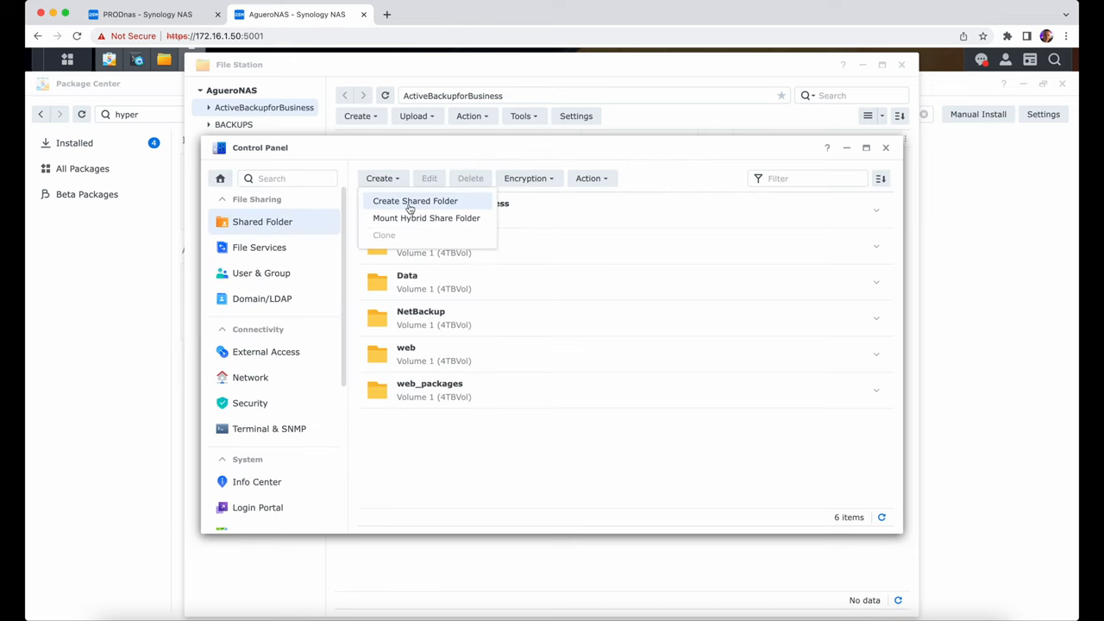
pyautogui.click(415, 200)
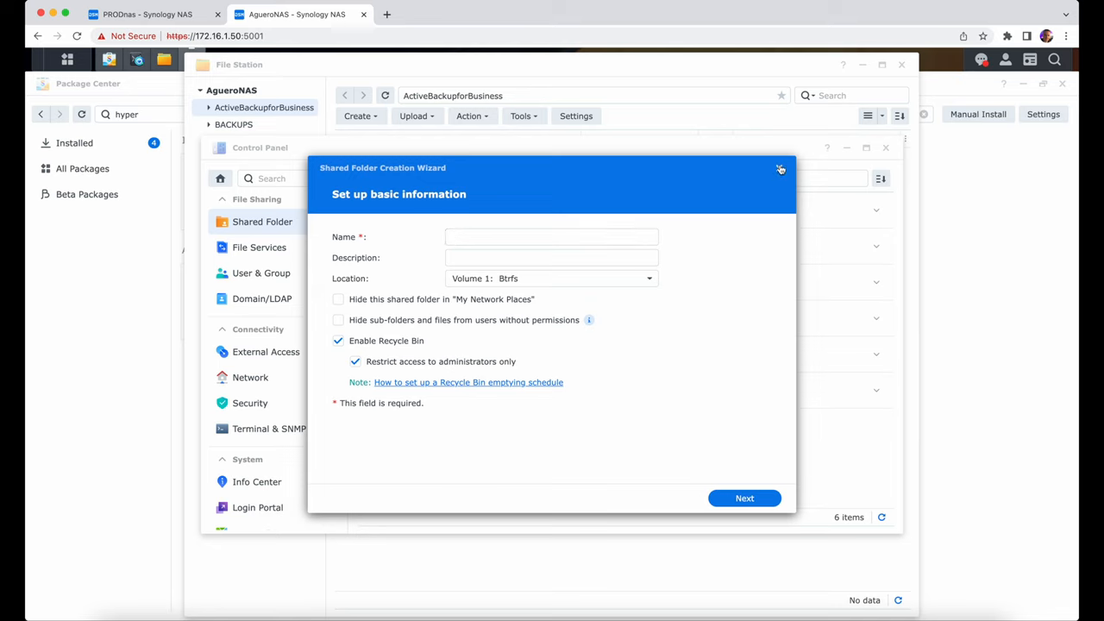
pyautogui.click(781, 168)
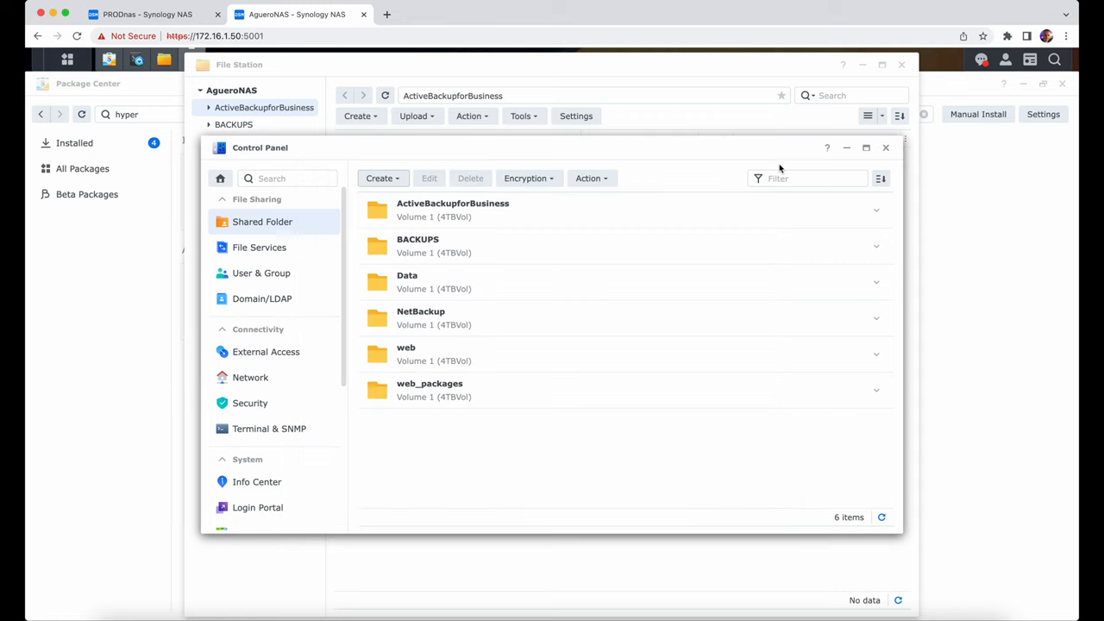
pyautogui.moveTo(697, 233)
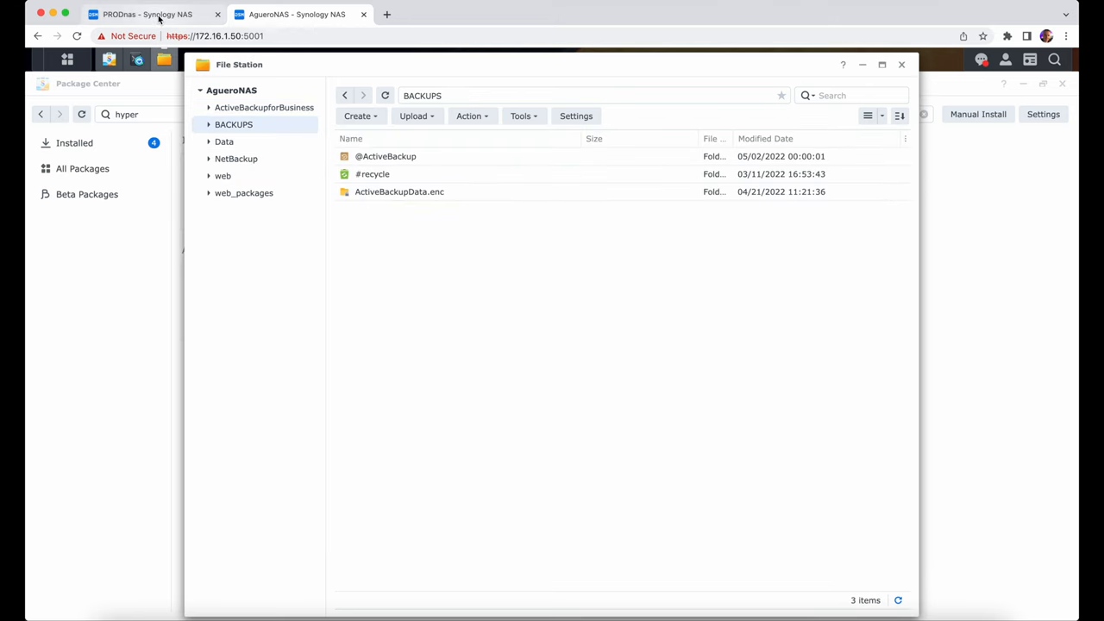
# - Set the destination directory to PRODnas_Backup inside the BACKUPS shared folder
pyautogui.click(146, 14)
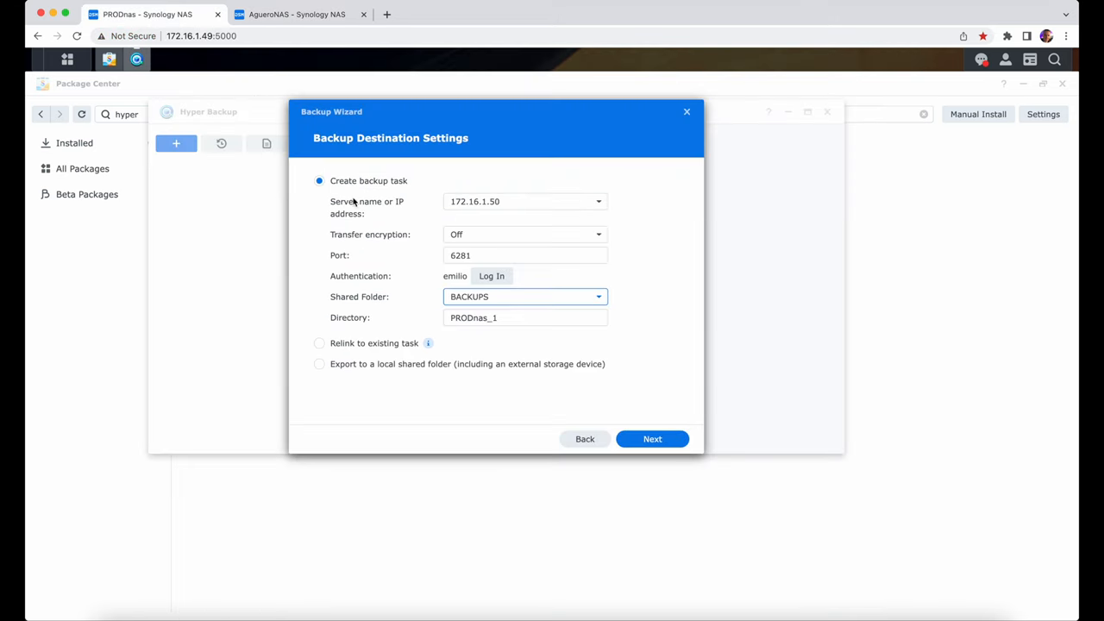
pyautogui.click(526, 317)
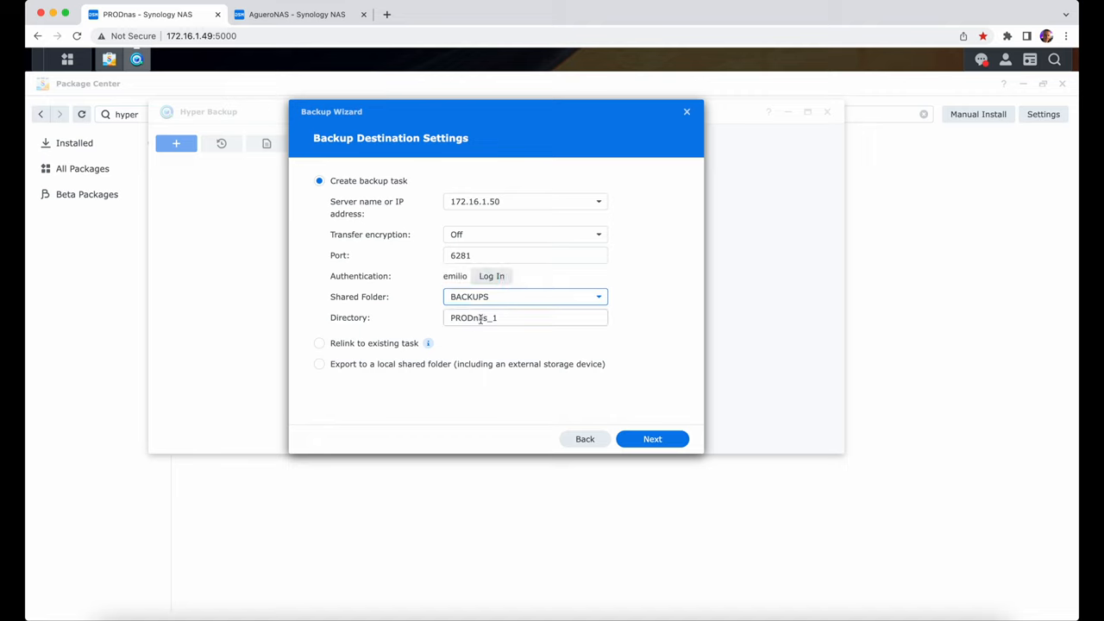
pyautogui.click(525, 317)
pyautogui.write('Backup')
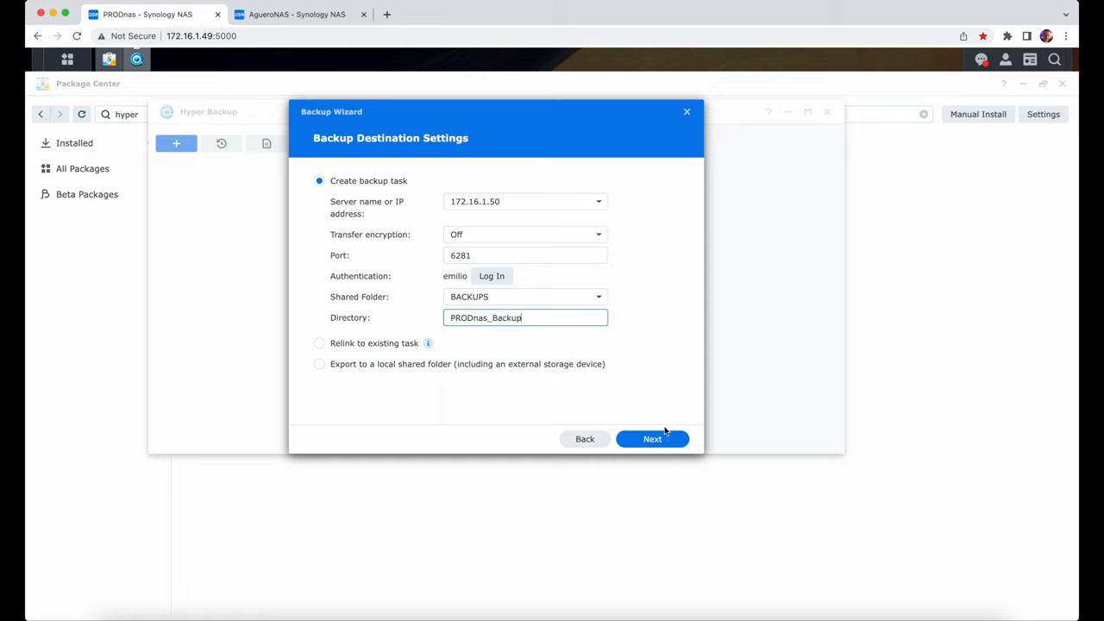
pyautogui.click(652, 438)
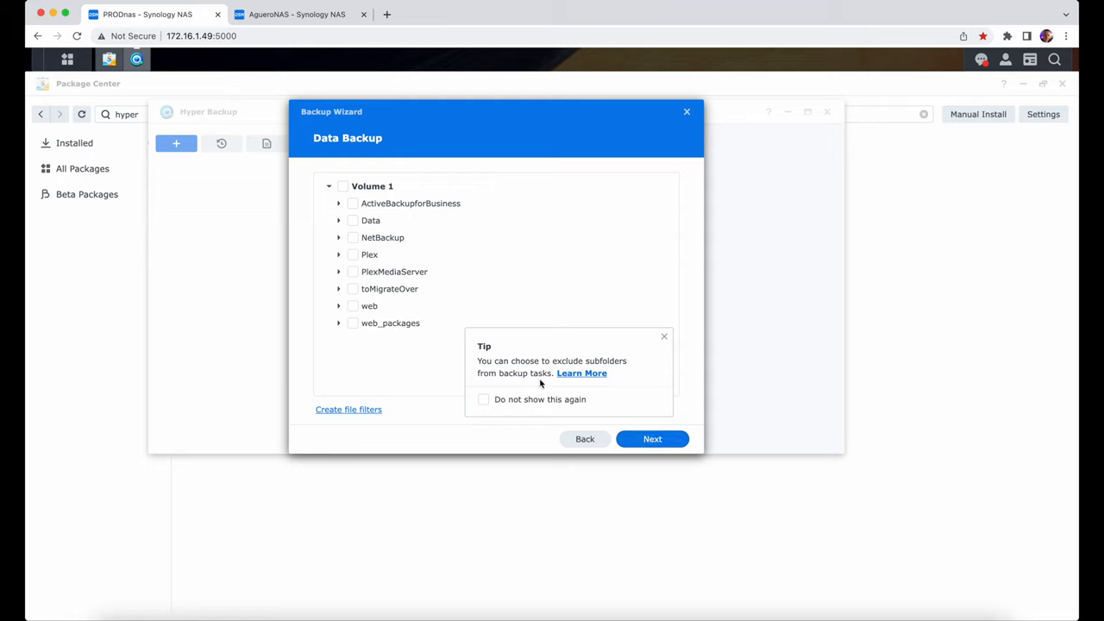
# - Clear the Volume 1 selection and select only Data/Documents/Music/Logic for backup
pyautogui.click(342, 185)
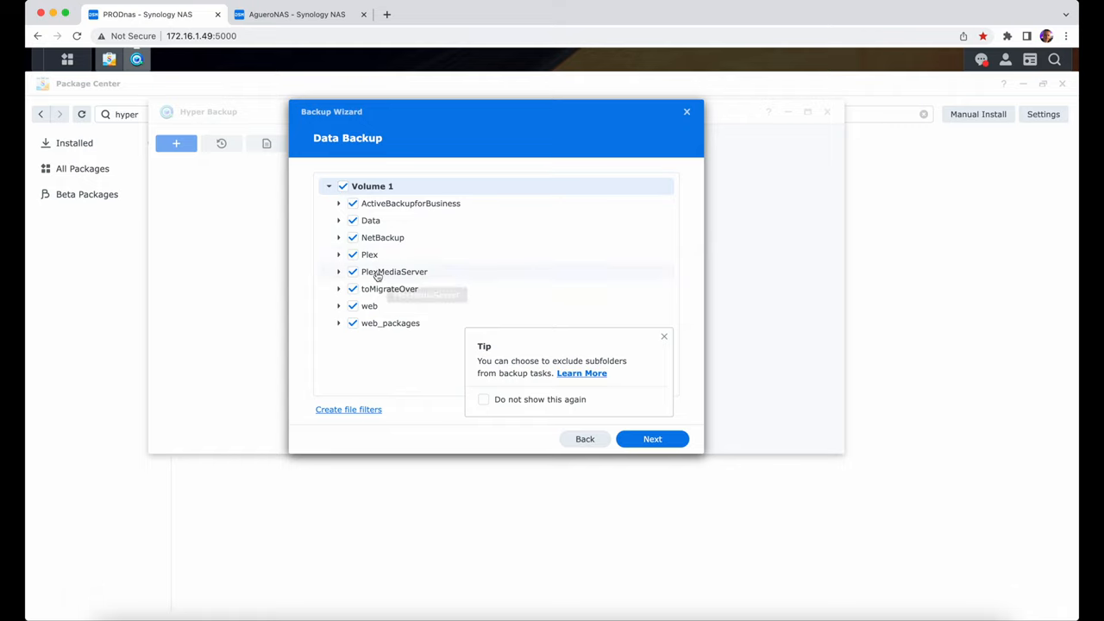
pyautogui.click(339, 220)
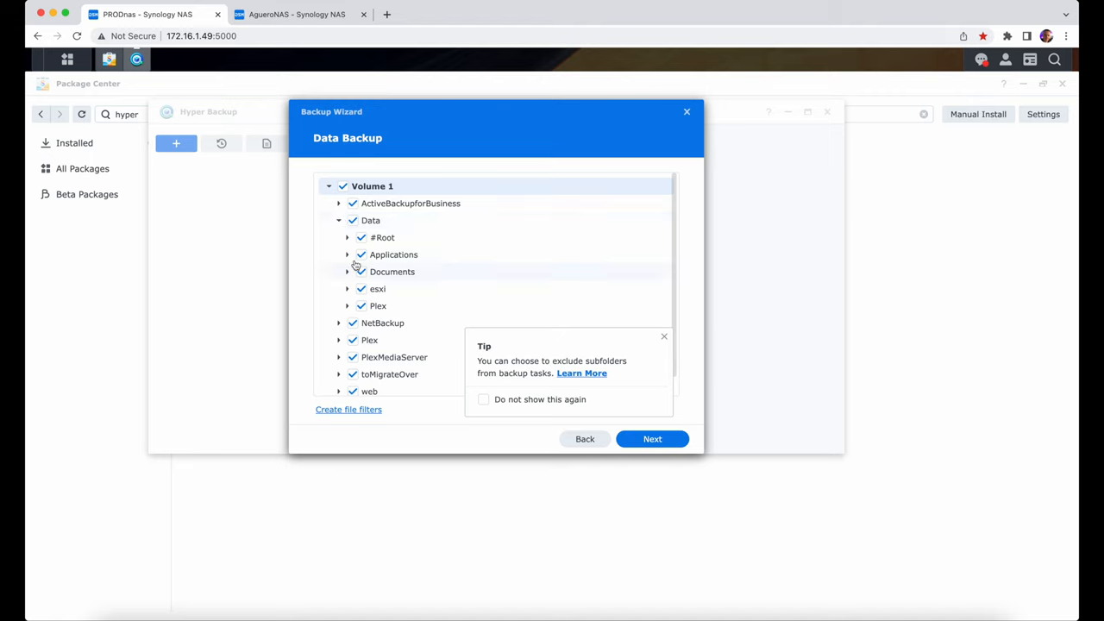
pyautogui.click(339, 220)
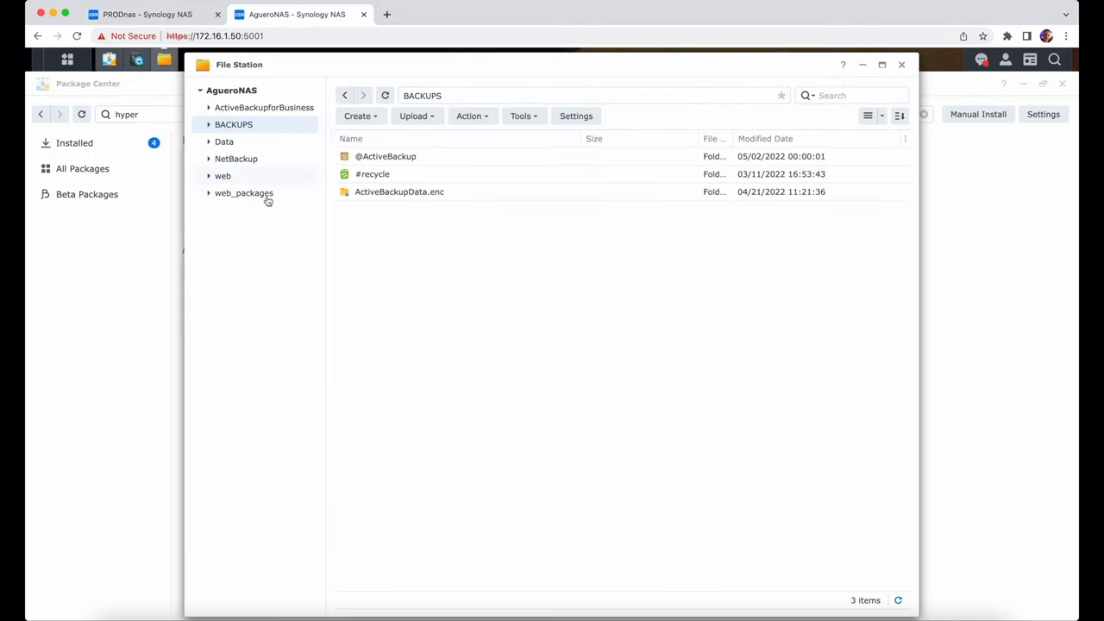
pyautogui.click(147, 14)
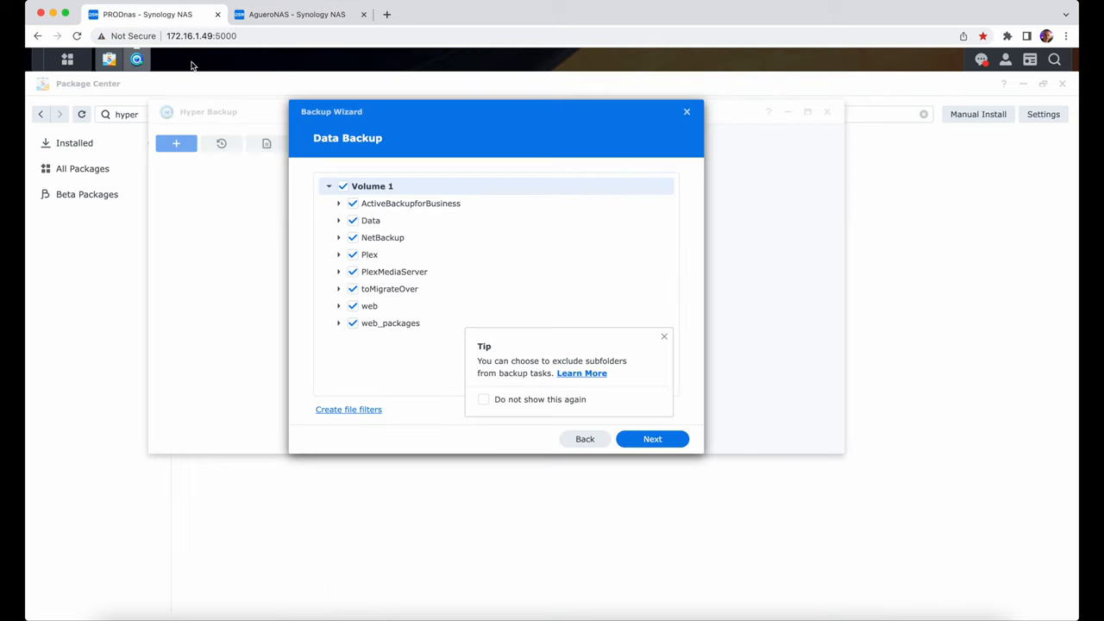
pyautogui.click(295, 13)
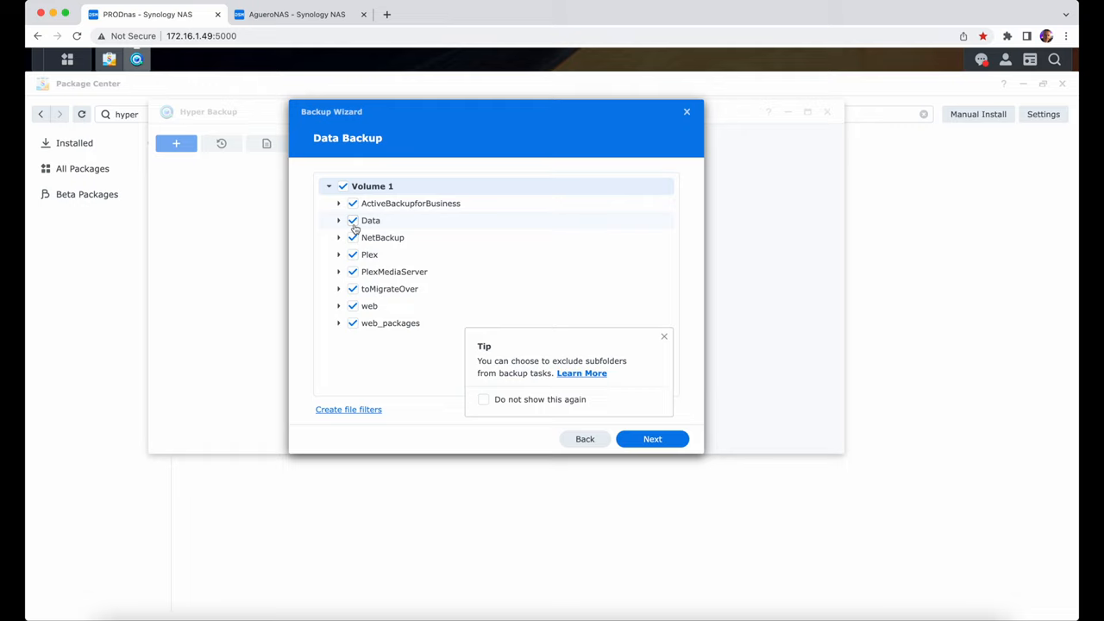
pyautogui.click(338, 220)
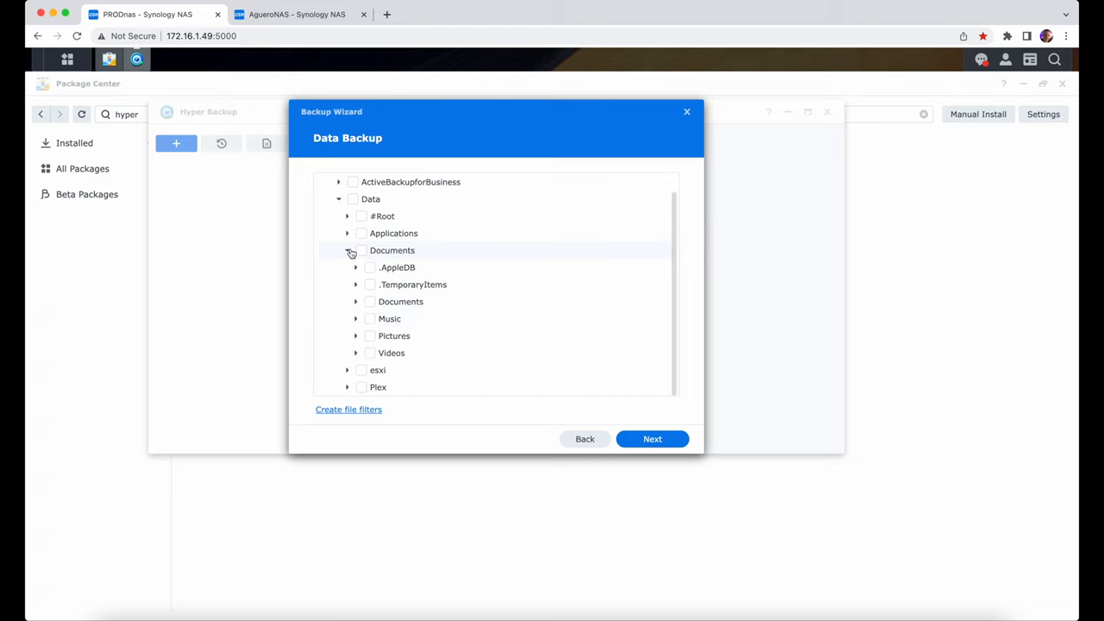
pyautogui.click(356, 318)
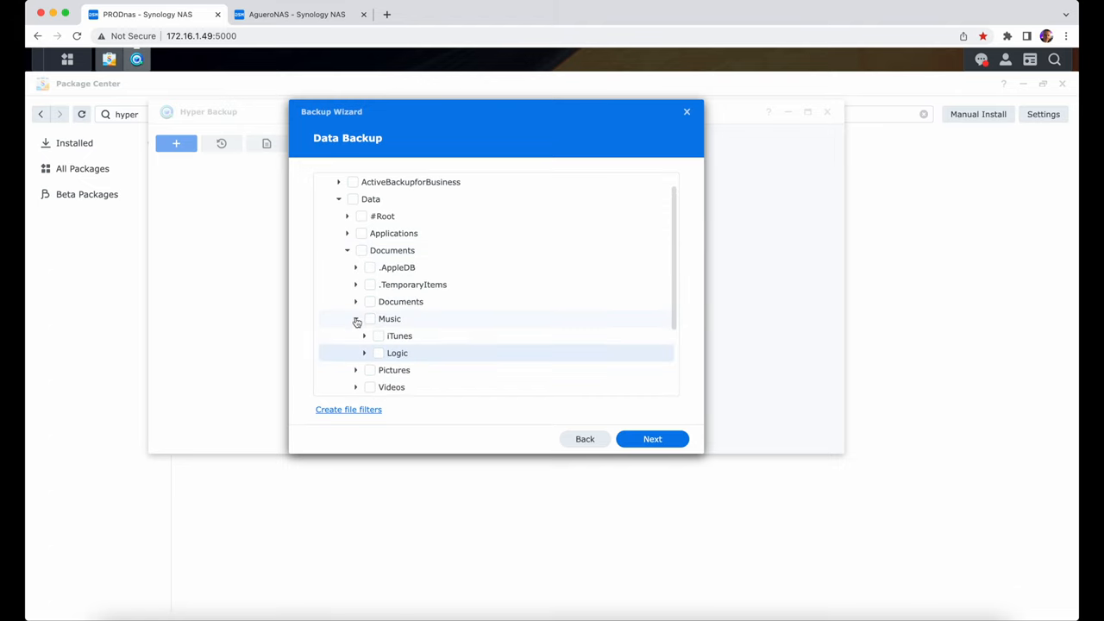
pyautogui.click(377, 352)
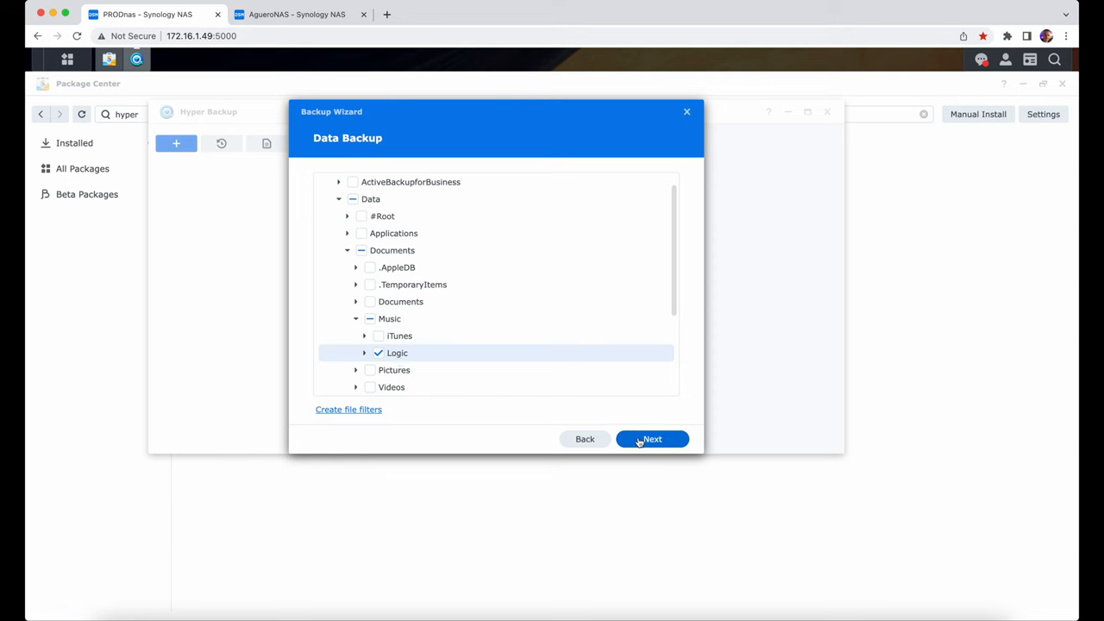
pyautogui.click(652, 439)
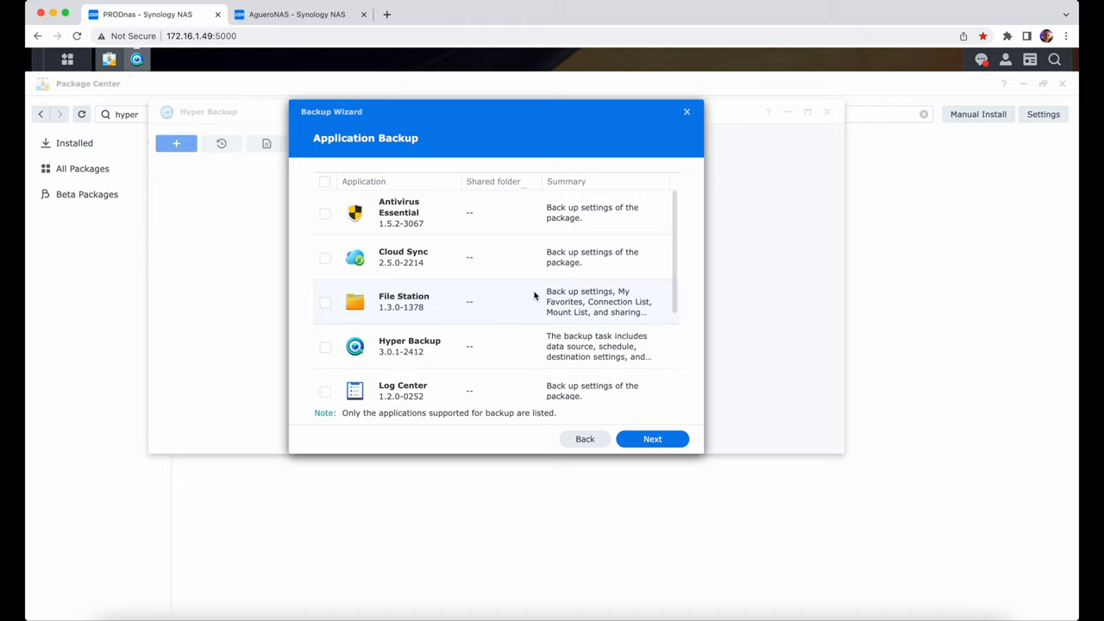
pyautogui.moveTo(523, 277)
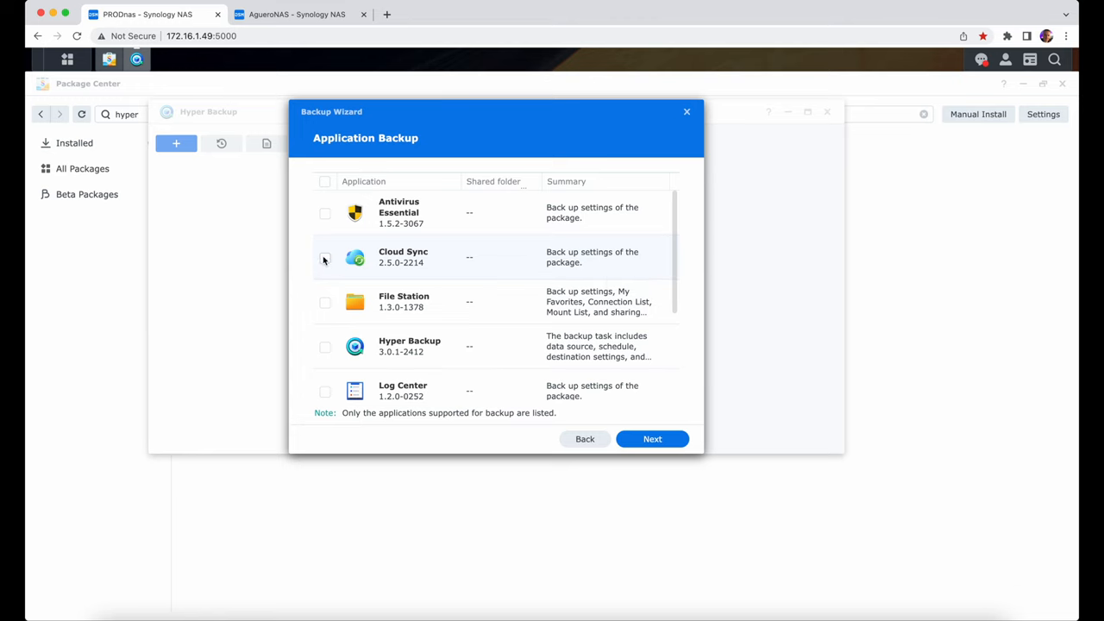
# - Add Antivirus Essential to the application backup and proceed
pyautogui.click(325, 213)
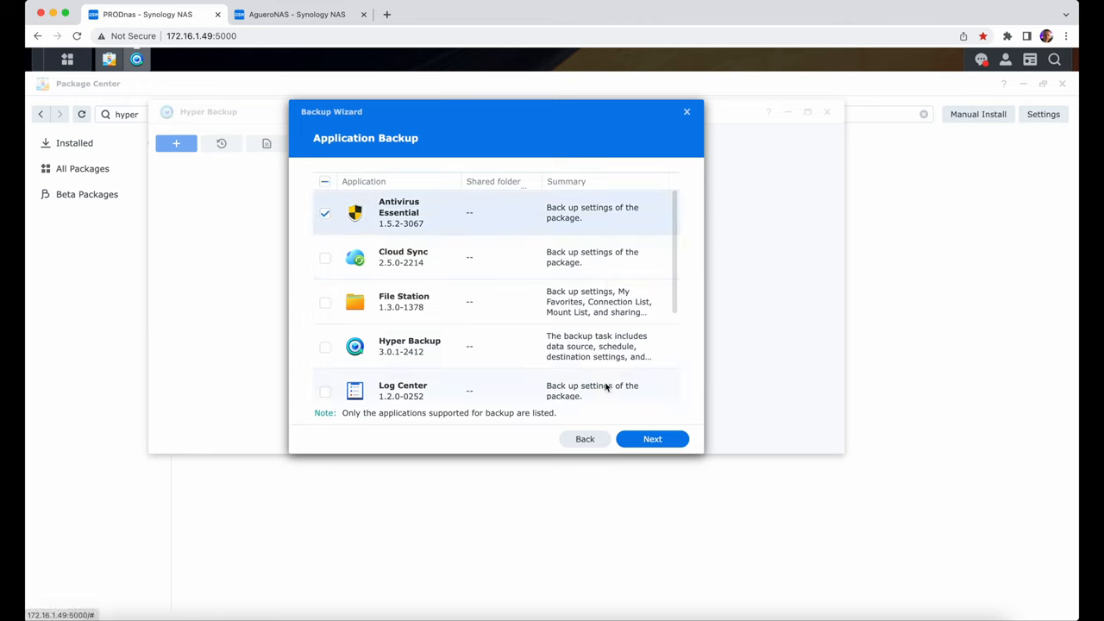
pyautogui.click(652, 440)
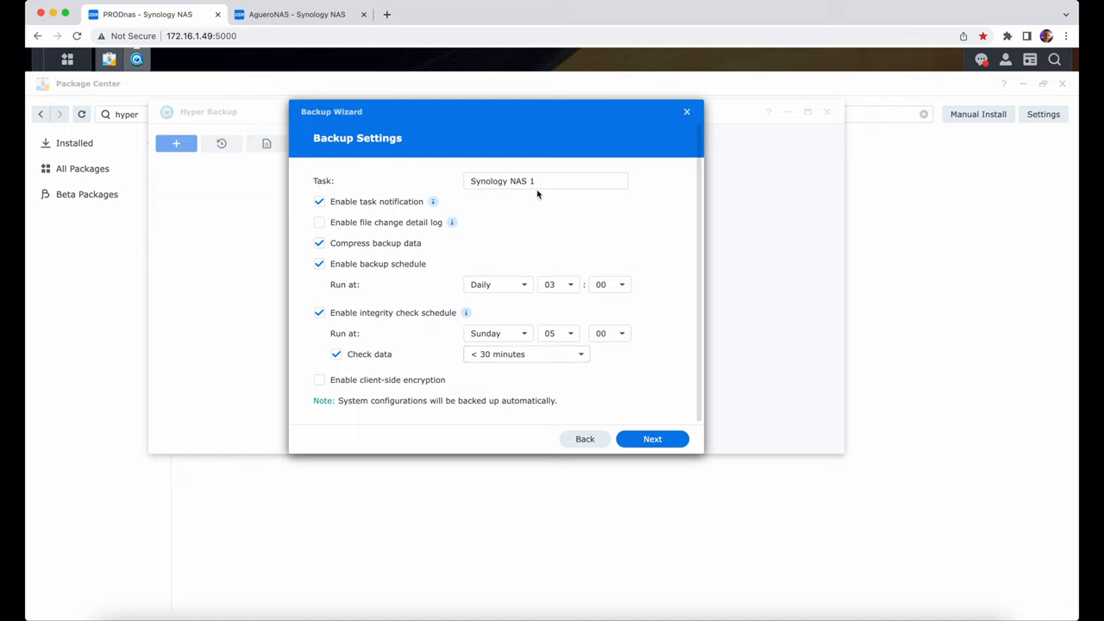
# - Name the task BackupJobDaily and schedule backups on weekdays at 21:30
pyautogui.write('BackupJobDaily')
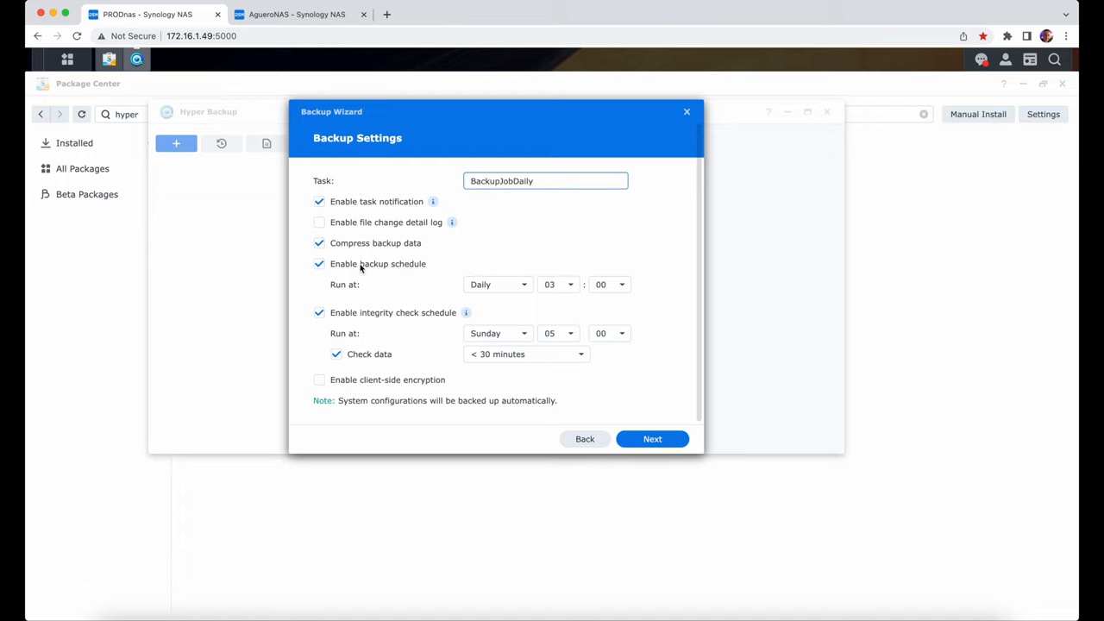
pyautogui.click(319, 263)
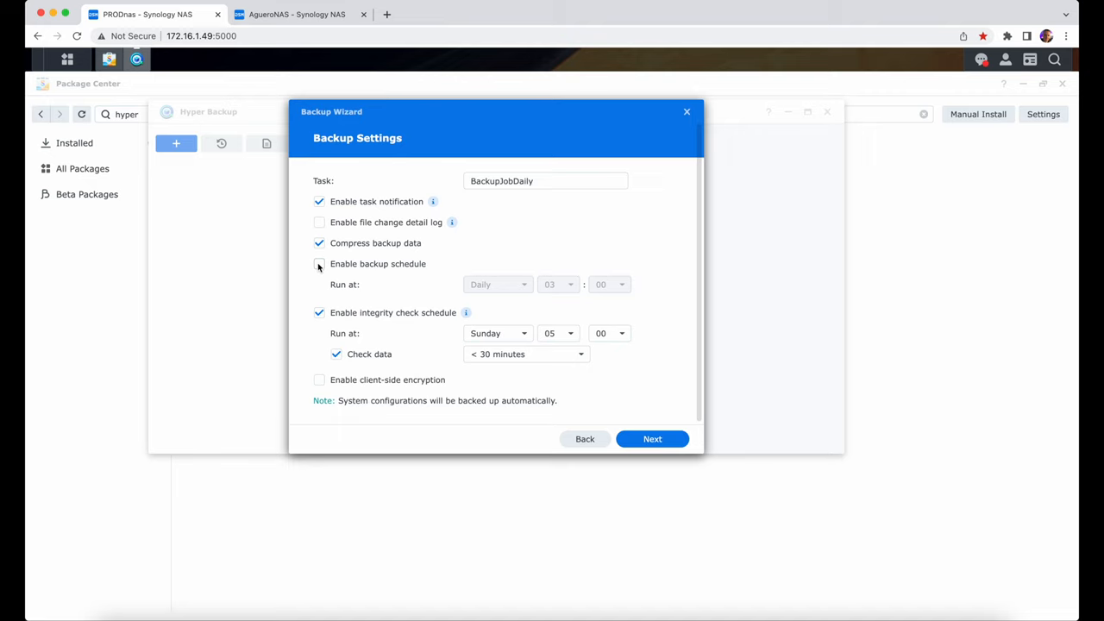
pyautogui.click(320, 264)
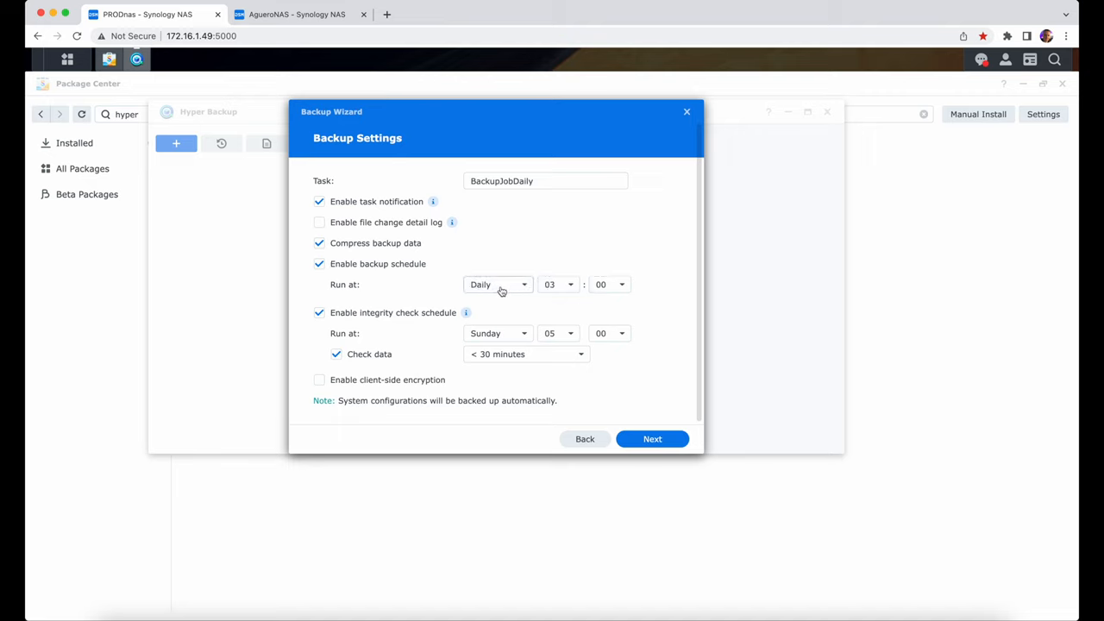
pyautogui.click(498, 284)
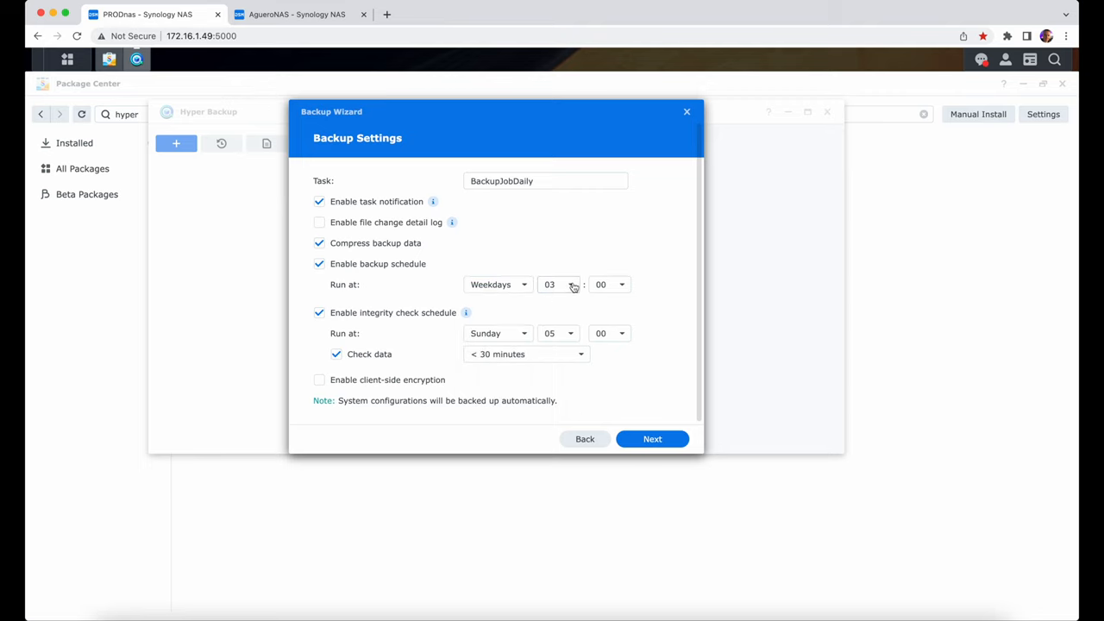
pyautogui.click(558, 284)
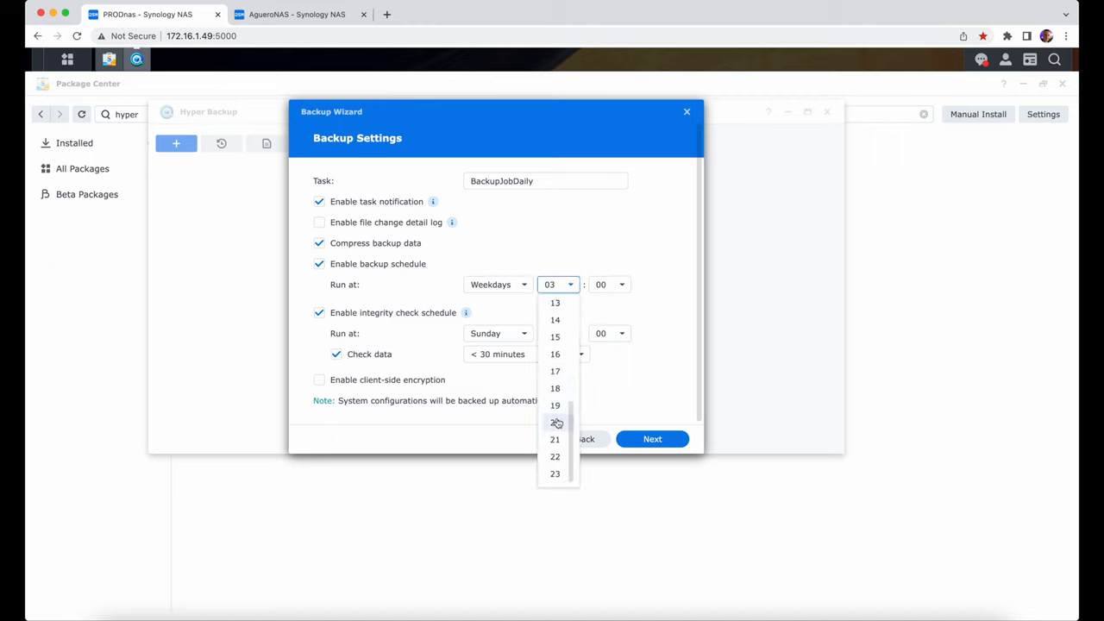
pyautogui.click(554, 439)
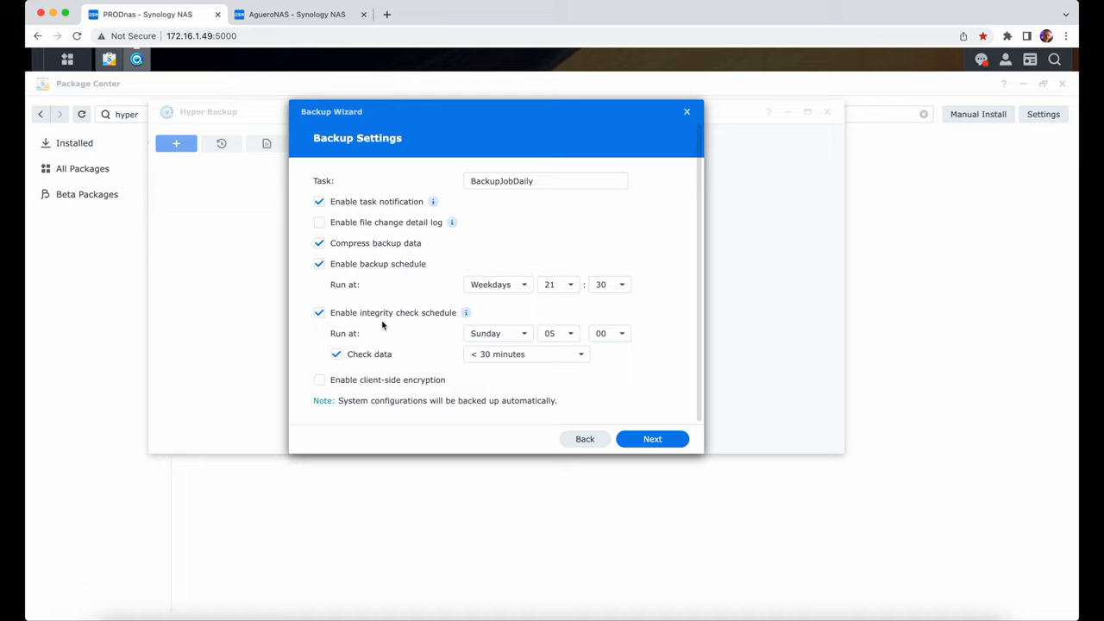
pyautogui.moveTo(389, 293)
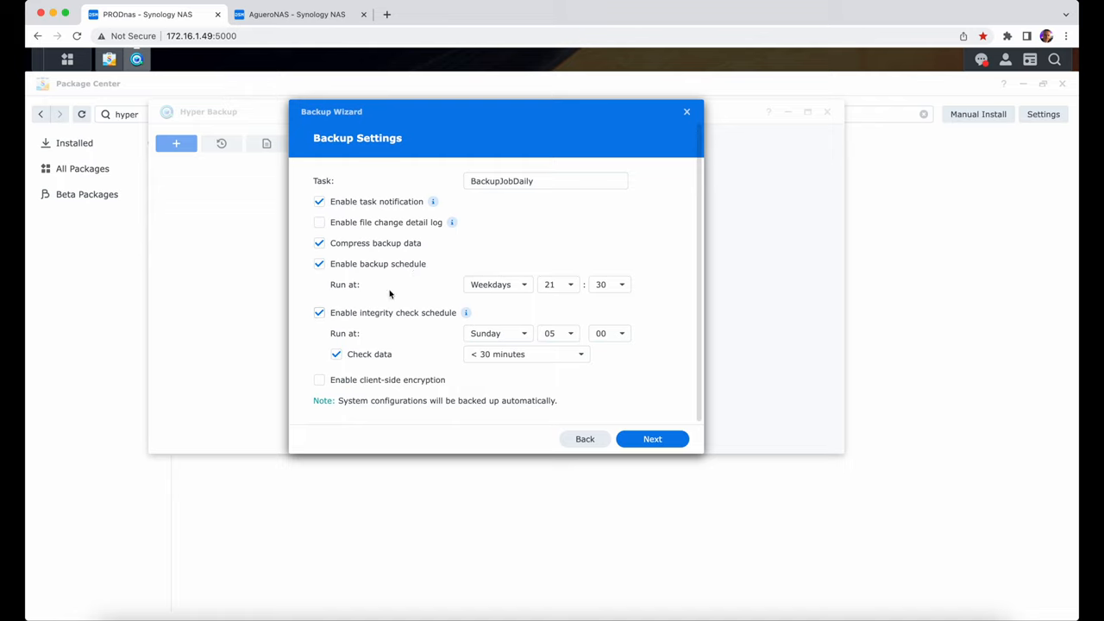
pyautogui.moveTo(407, 345)
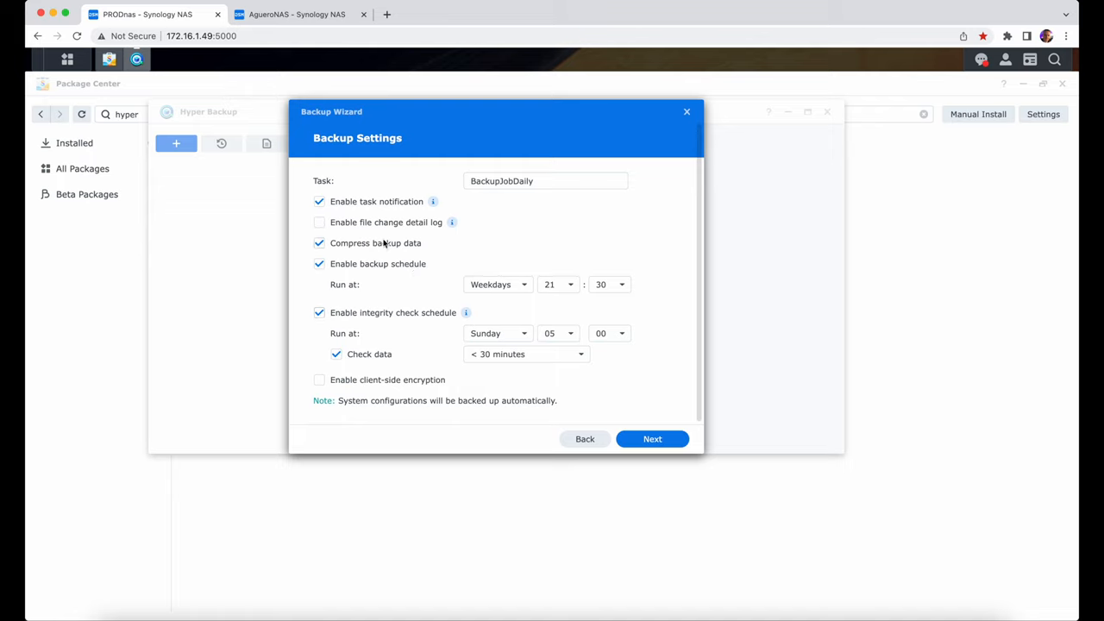
pyautogui.moveTo(399, 241)
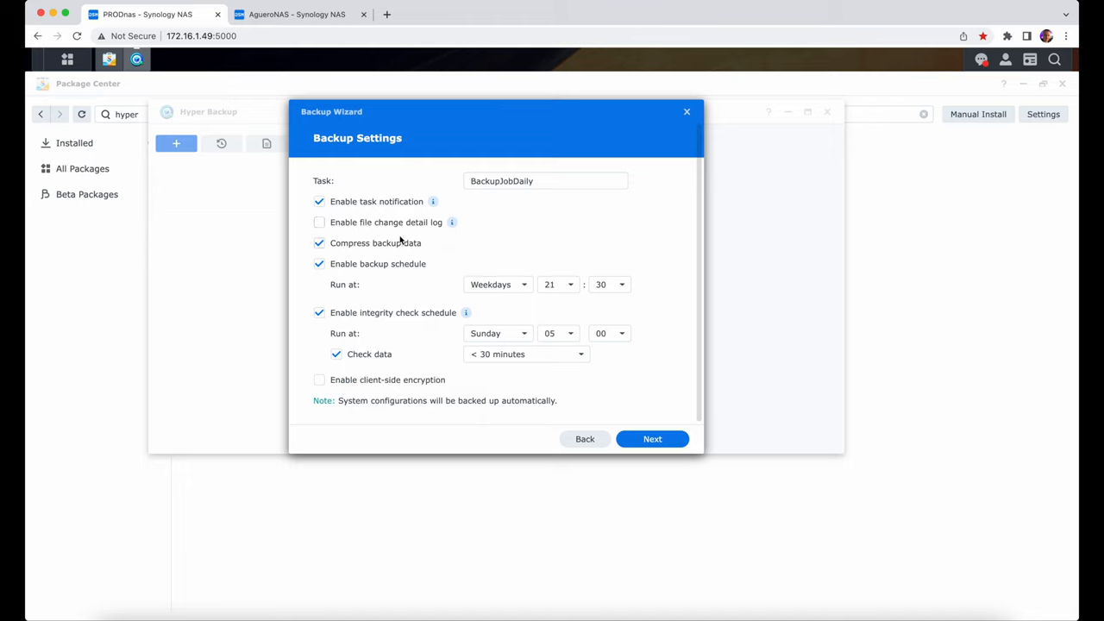
pyautogui.moveTo(423, 293)
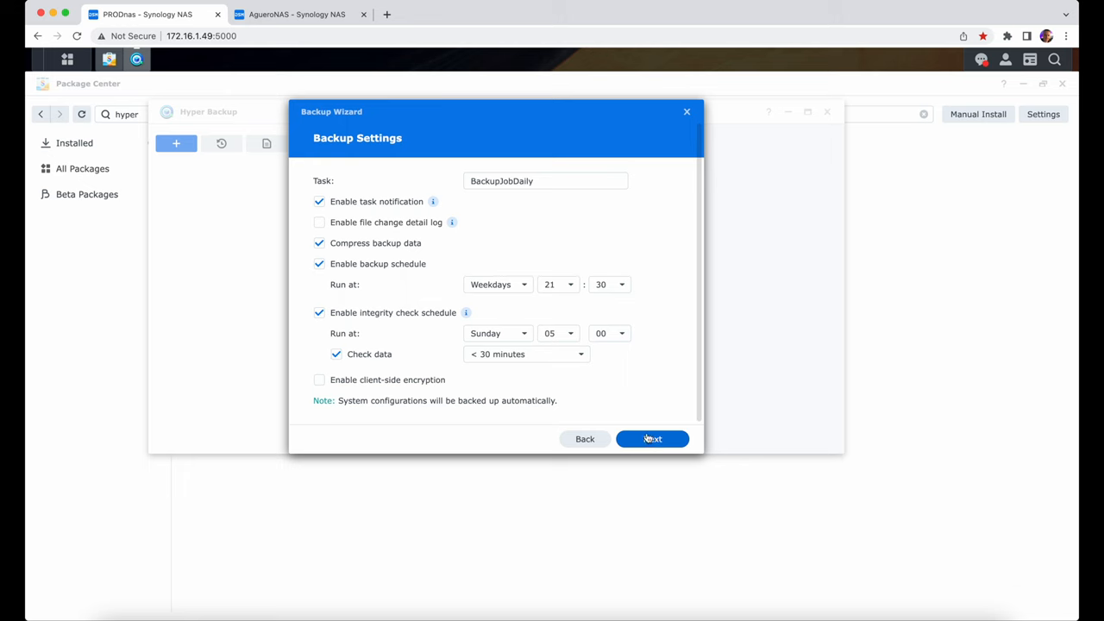
pyautogui.click(652, 439)
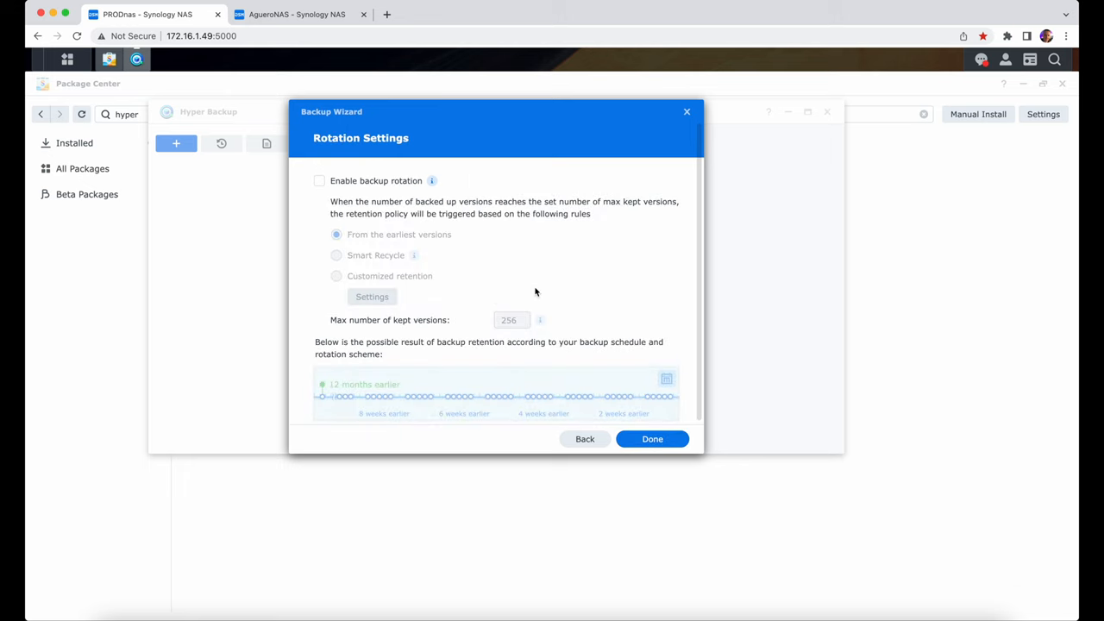
pyautogui.moveTo(465, 222)
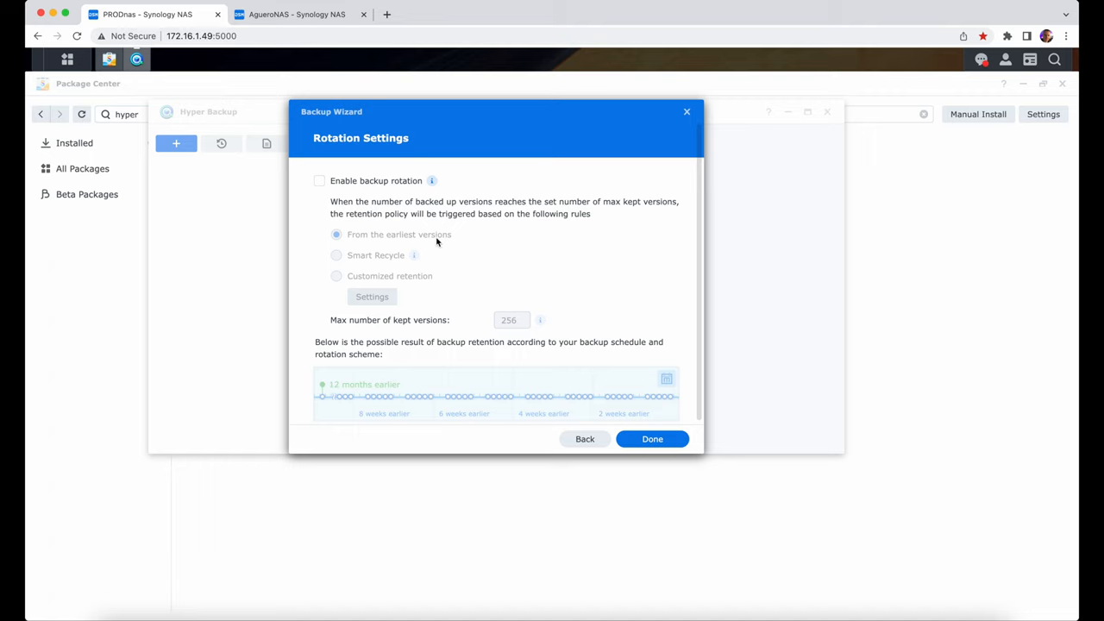
pyautogui.moveTo(585, 439)
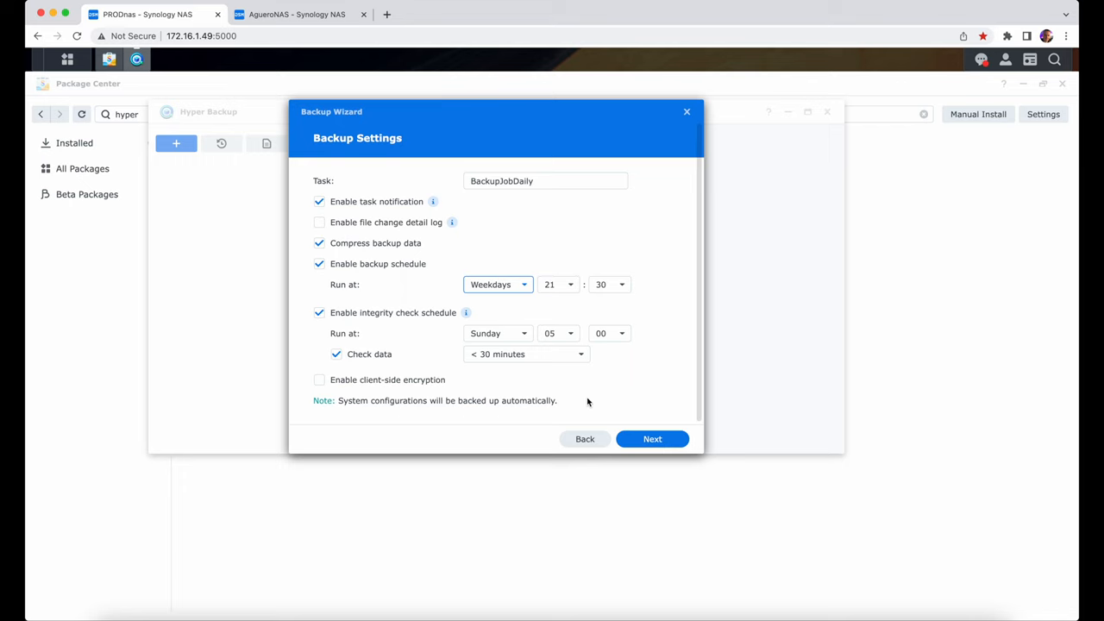
# - Enable rotation from the earliest versions, keeping at most 30 versions, and finish the wizard
pyautogui.click(652, 439)
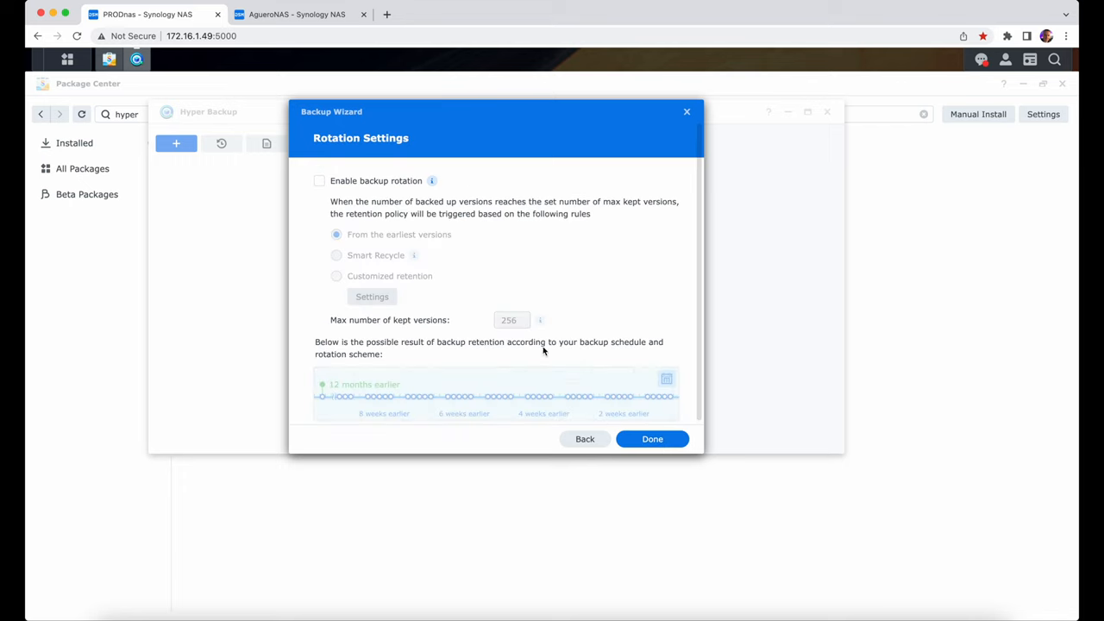
pyautogui.moveTo(405, 231)
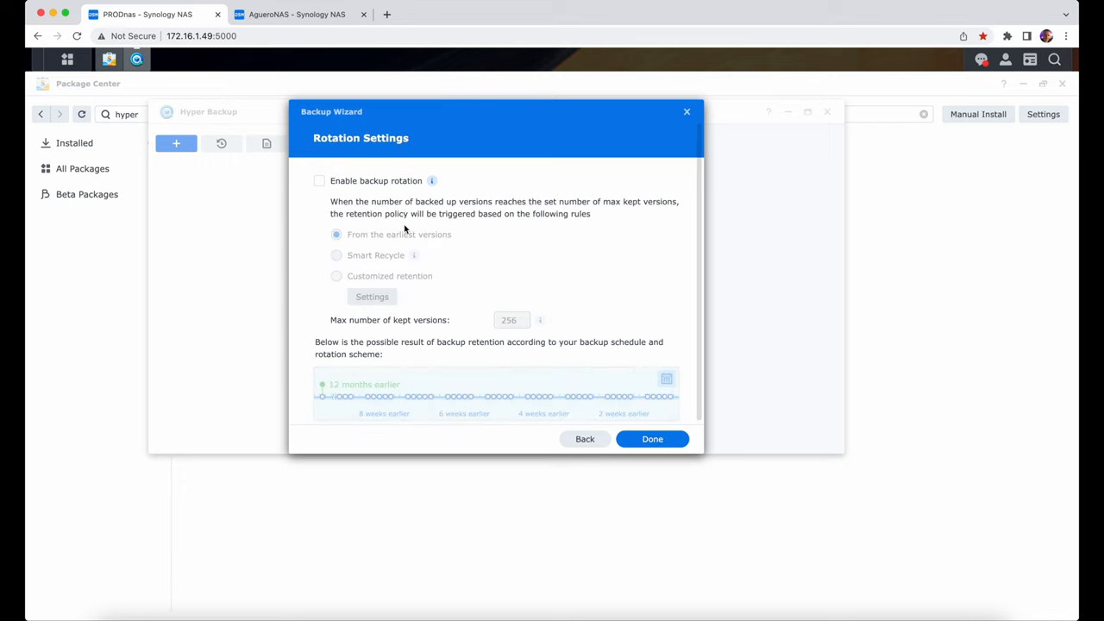
pyautogui.click(319, 181)
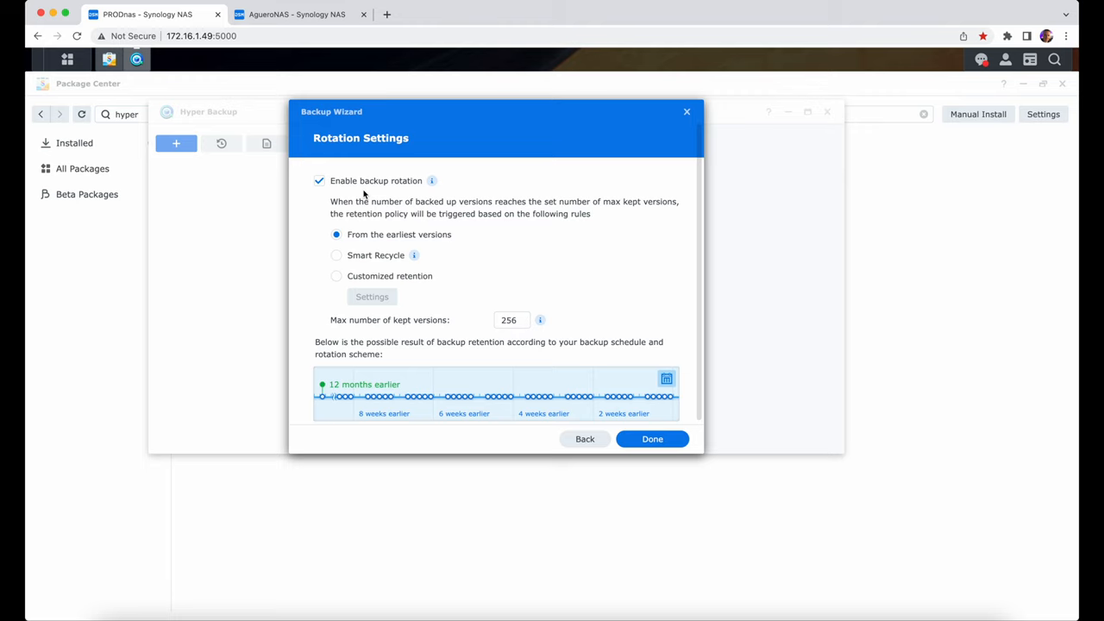
pyautogui.moveTo(360, 221)
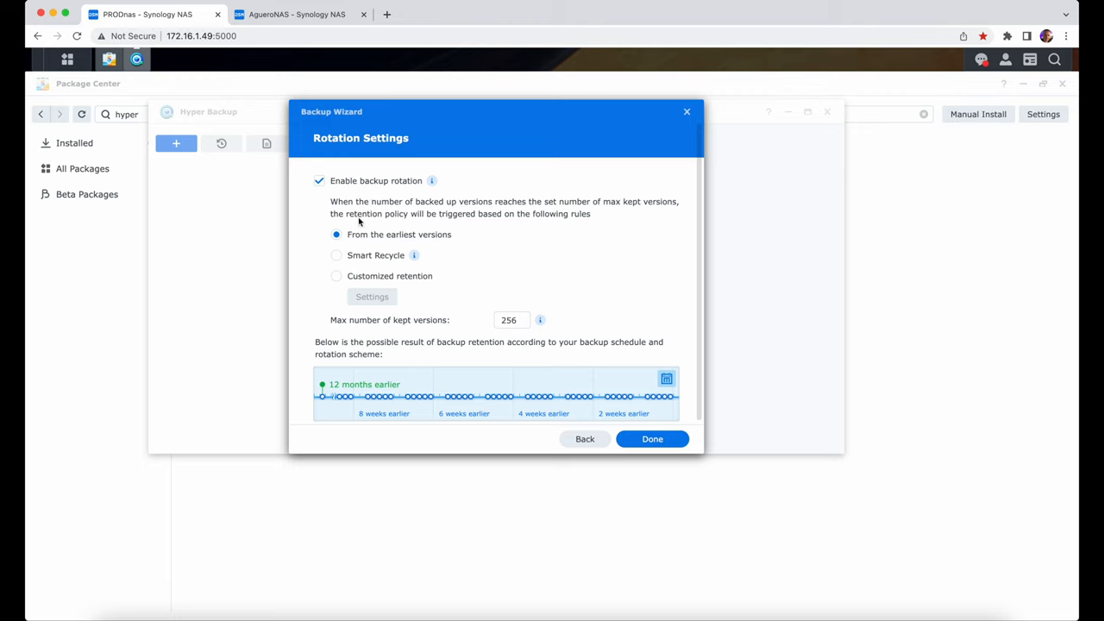
pyautogui.moveTo(453, 240)
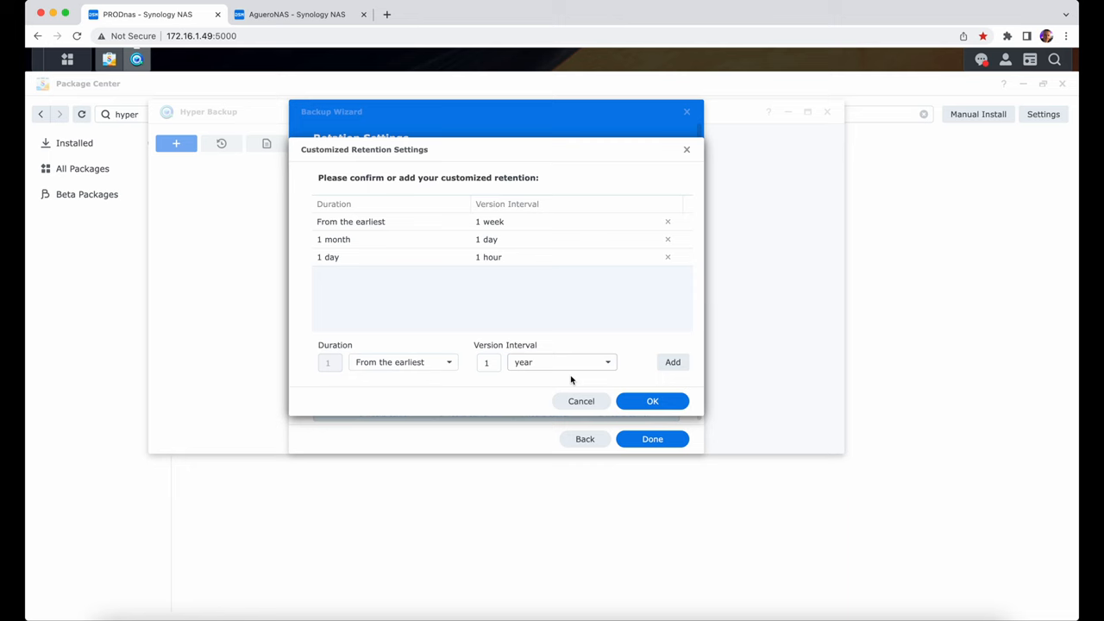
pyautogui.click(652, 400)
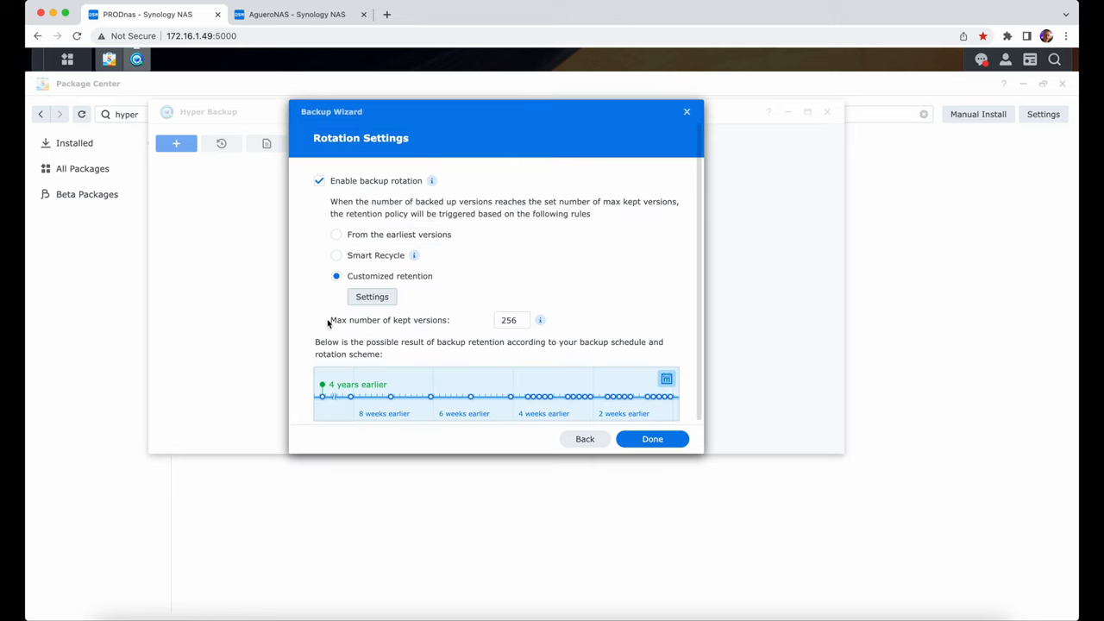
pyautogui.moveTo(485, 324)
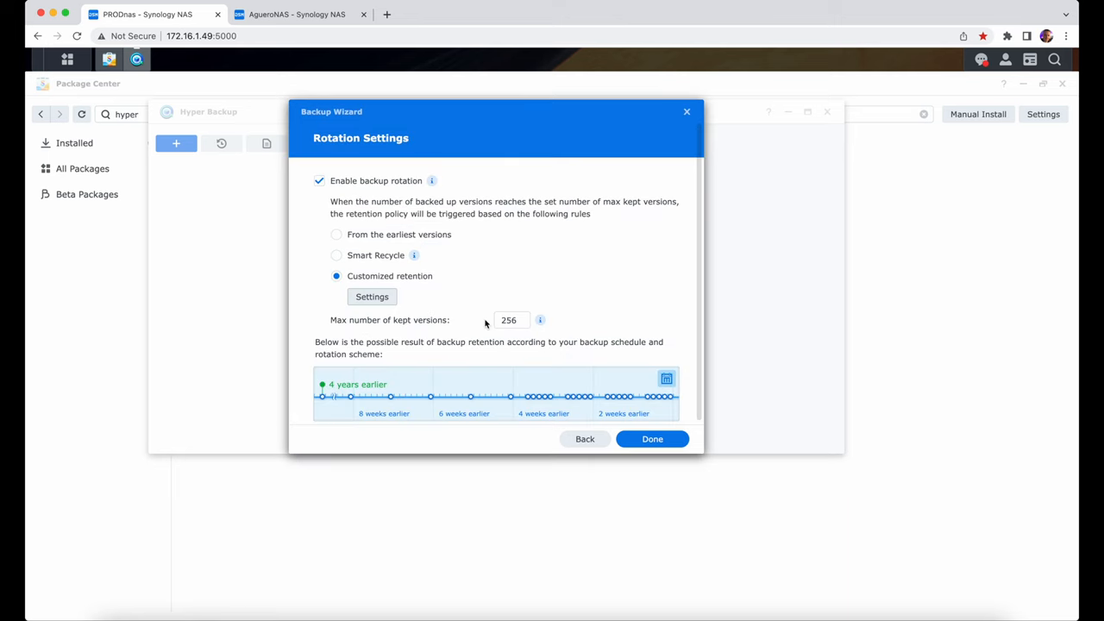
pyautogui.click(511, 320)
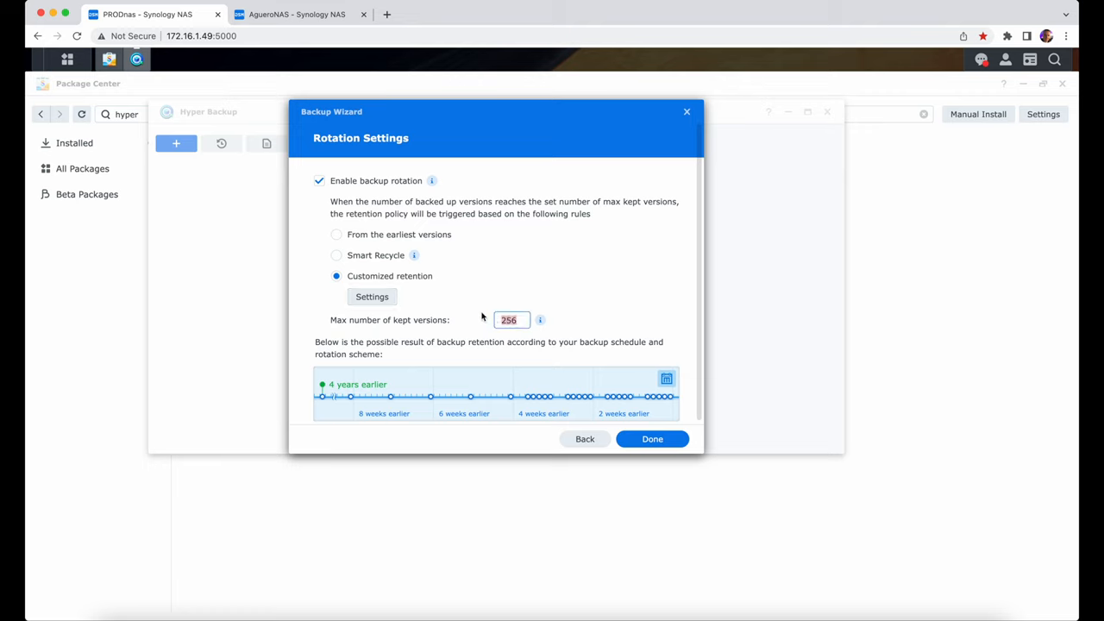
pyautogui.write('3')
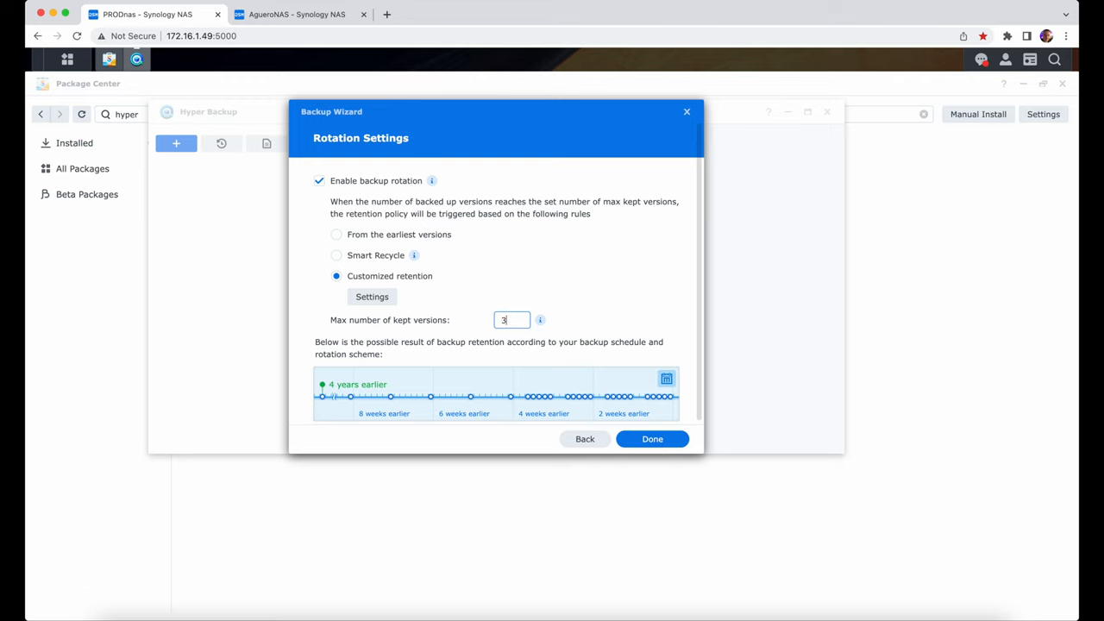
pyautogui.moveTo(414, 254)
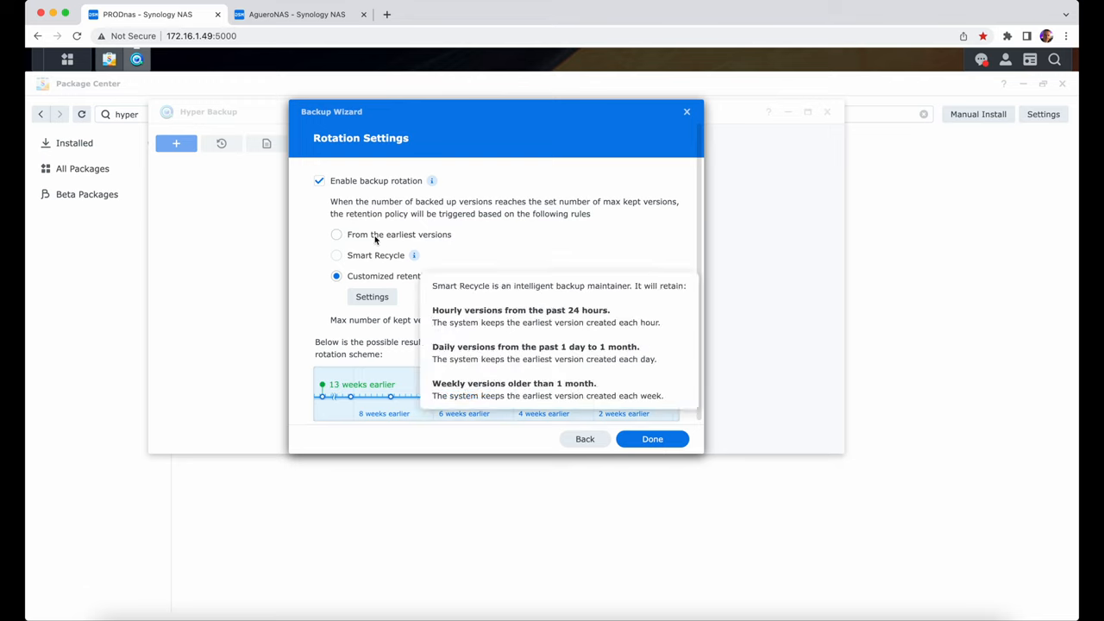
pyautogui.click(337, 234)
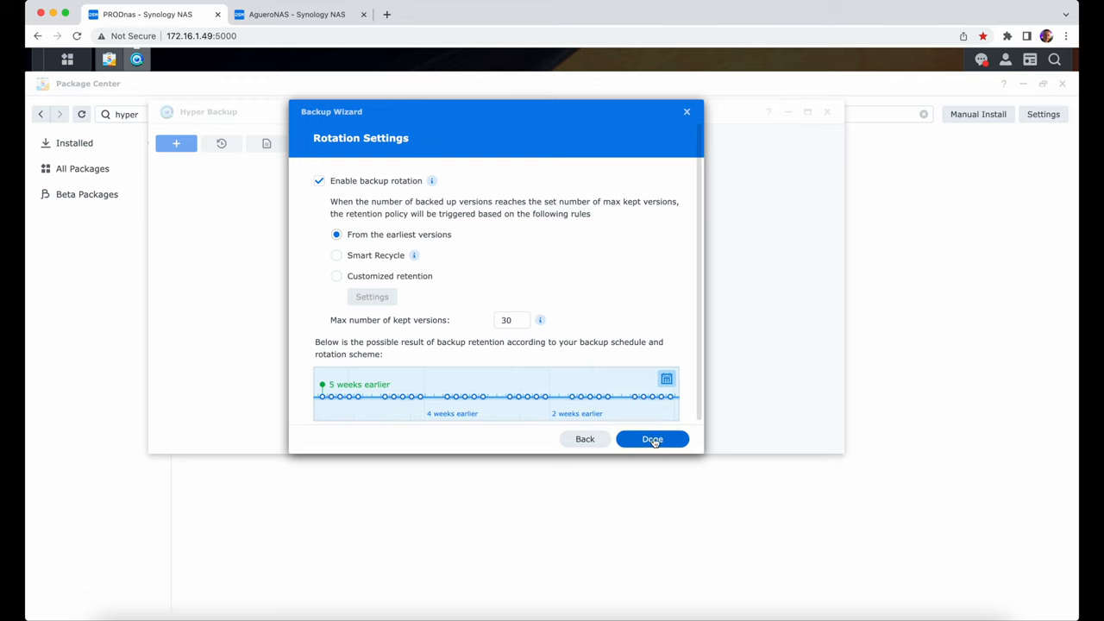
pyautogui.click(653, 439)
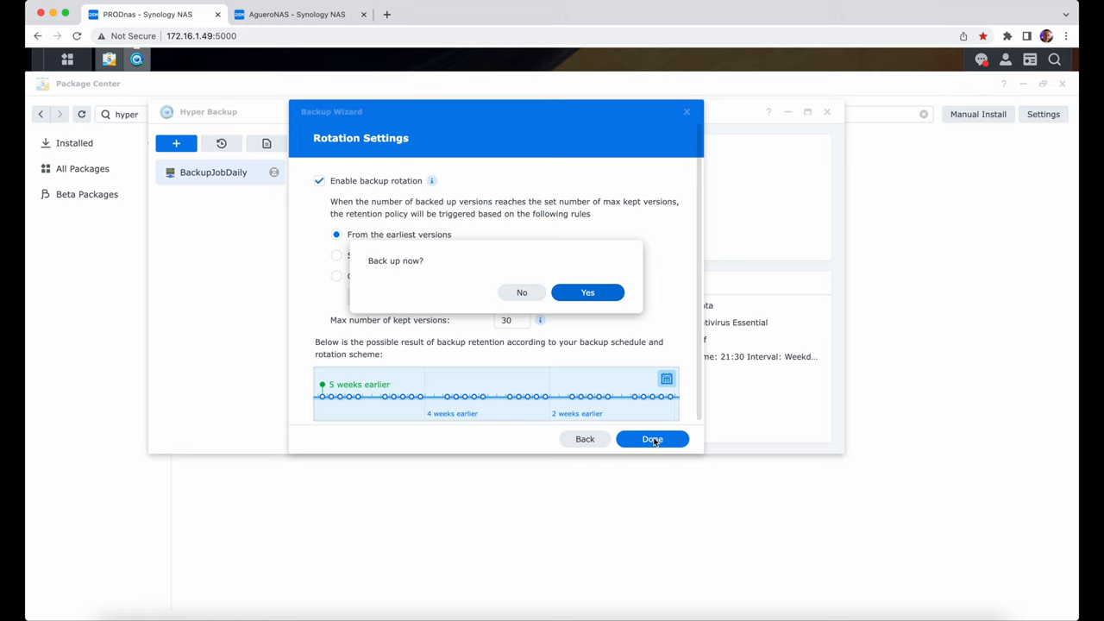
# - Run BackupJobDaily's first backup now, then view AgueroNAS's File Station
pyautogui.click(588, 292)
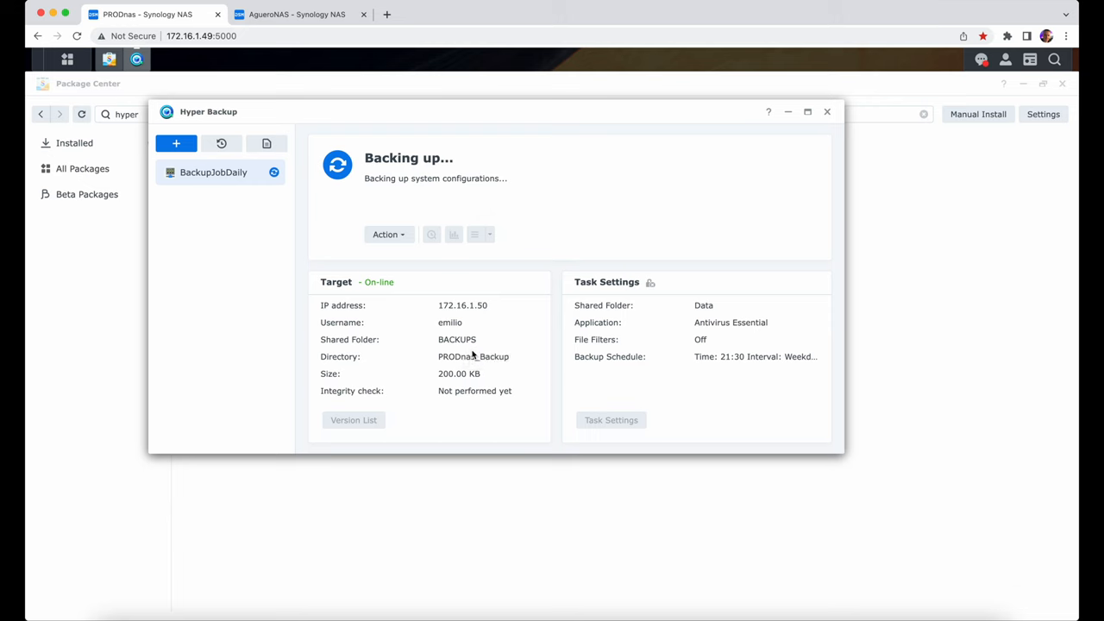
pyautogui.click(297, 14)
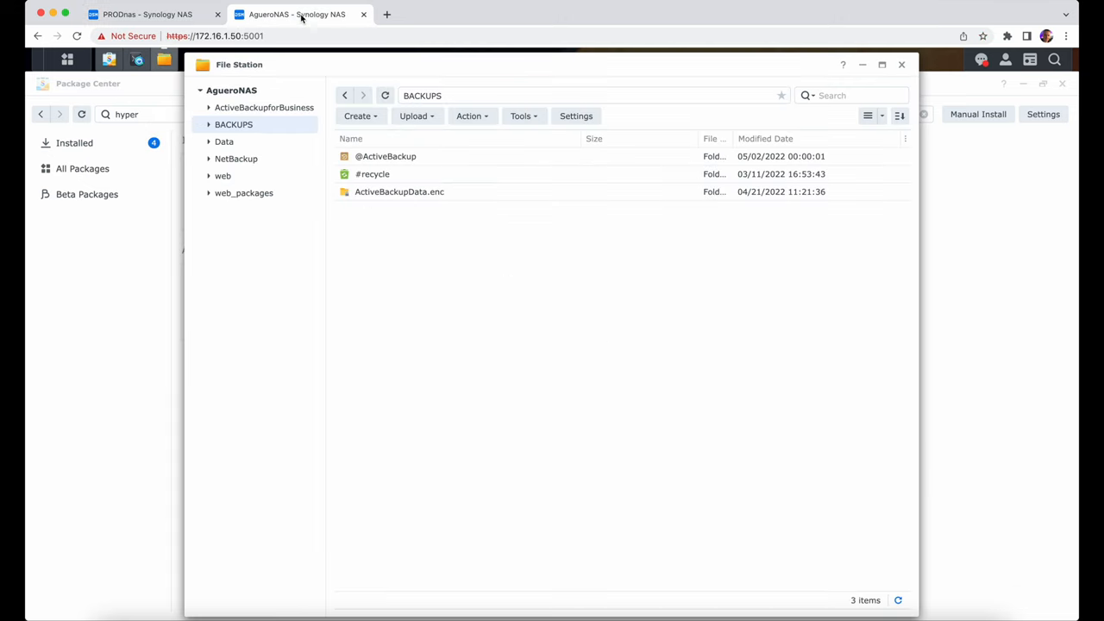
# - Refresh AgueroNAS's BACKUPS folder to show PRODnas_Backup.hbk, then return to the PRODnas session
pyautogui.click(234, 124)
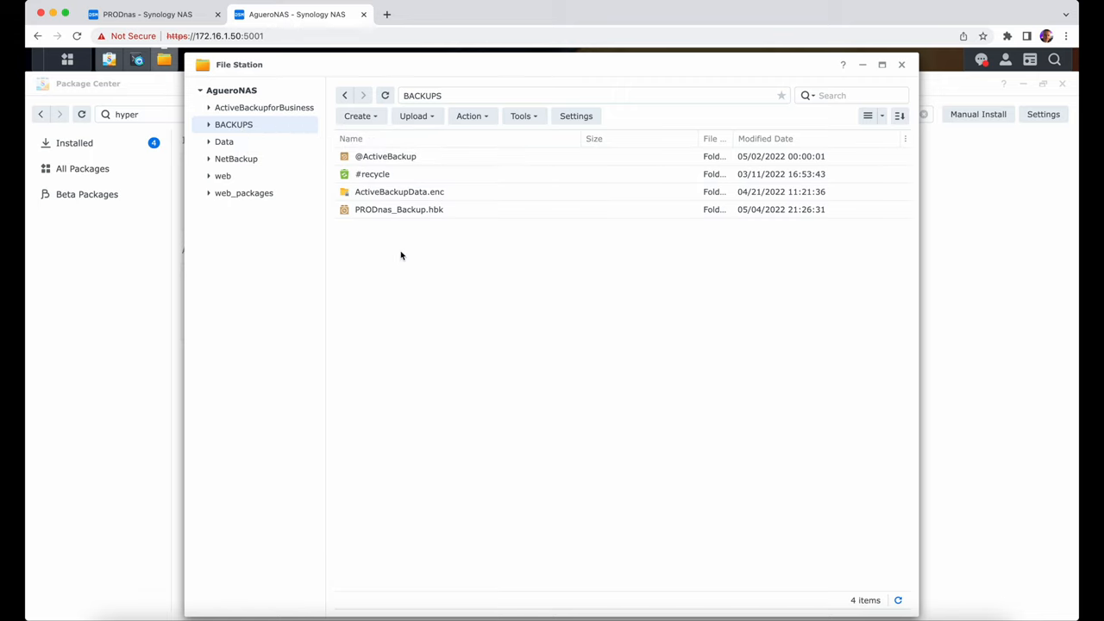
pyautogui.moveTo(395, 218)
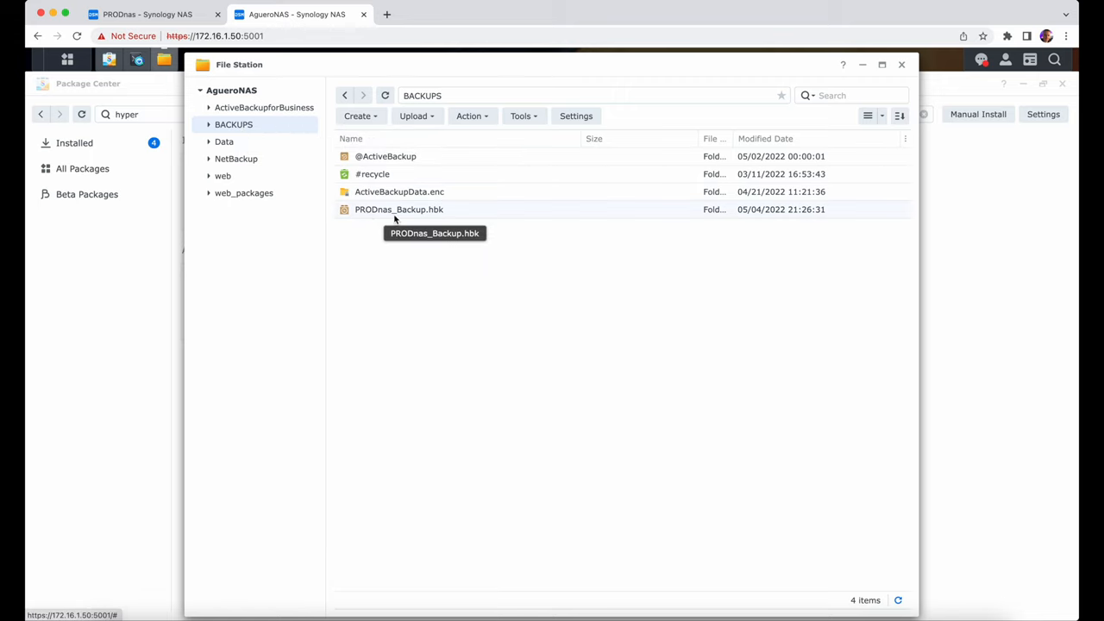
pyautogui.moveTo(440, 220)
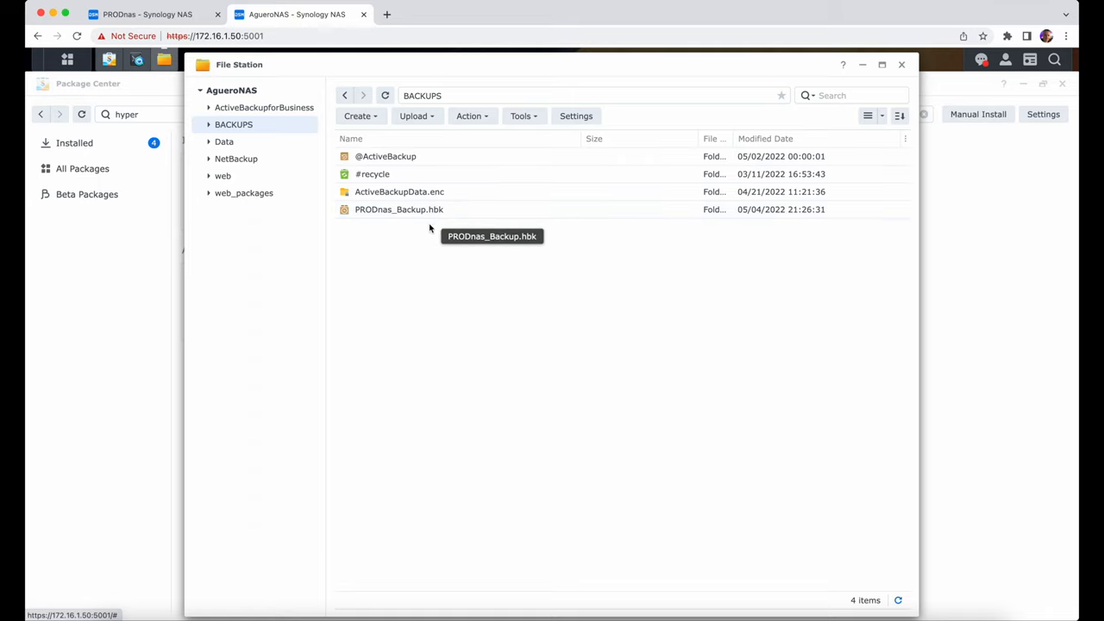
pyautogui.moveTo(366, 237)
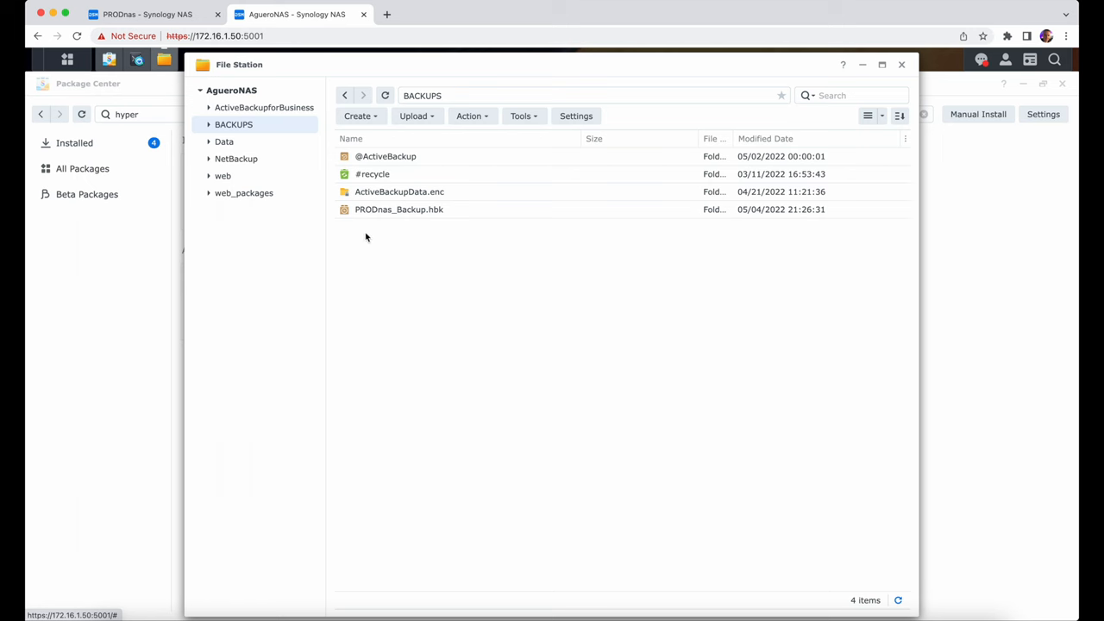
pyautogui.click(146, 14)
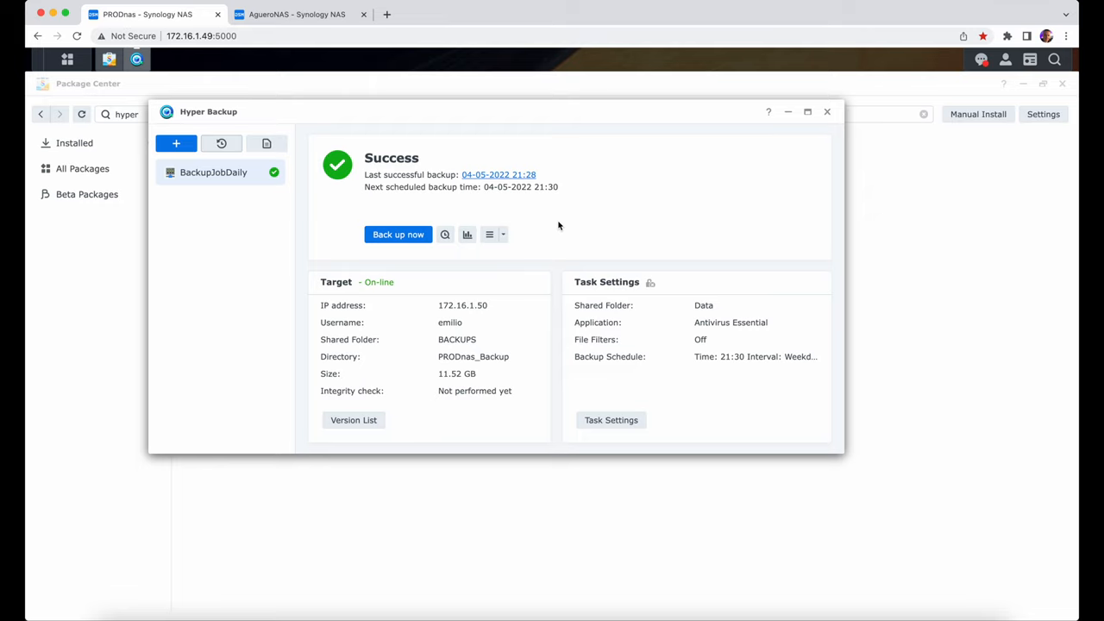
pyautogui.moveTo(221, 143)
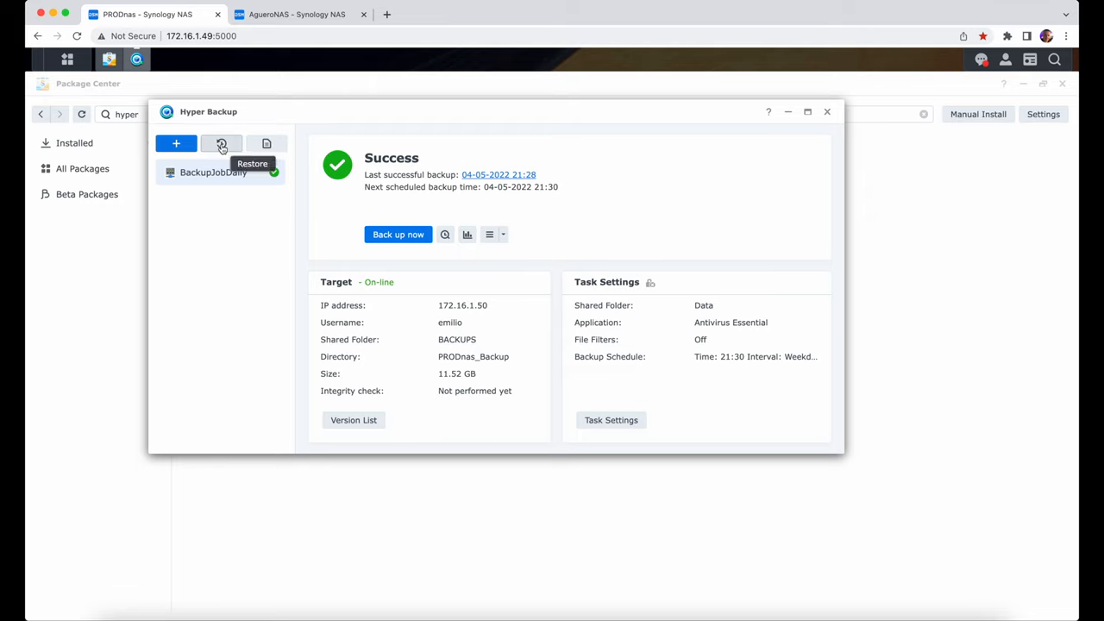
# - Start a restore from BackupJobDaily and advance to the System Configurations step
pyautogui.click(221, 143)
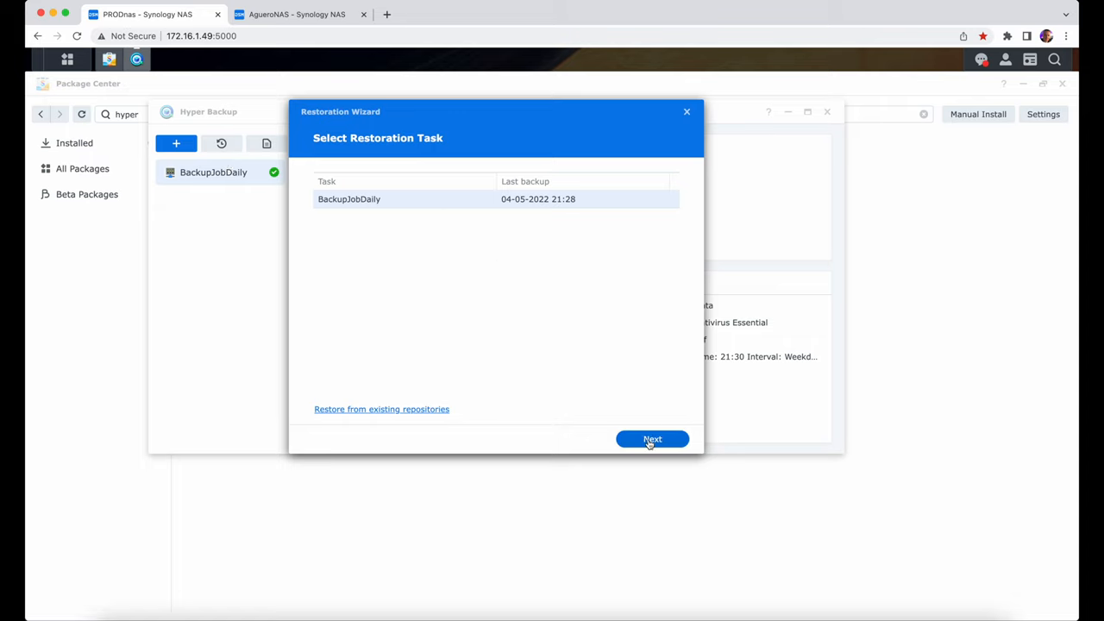
pyautogui.click(652, 439)
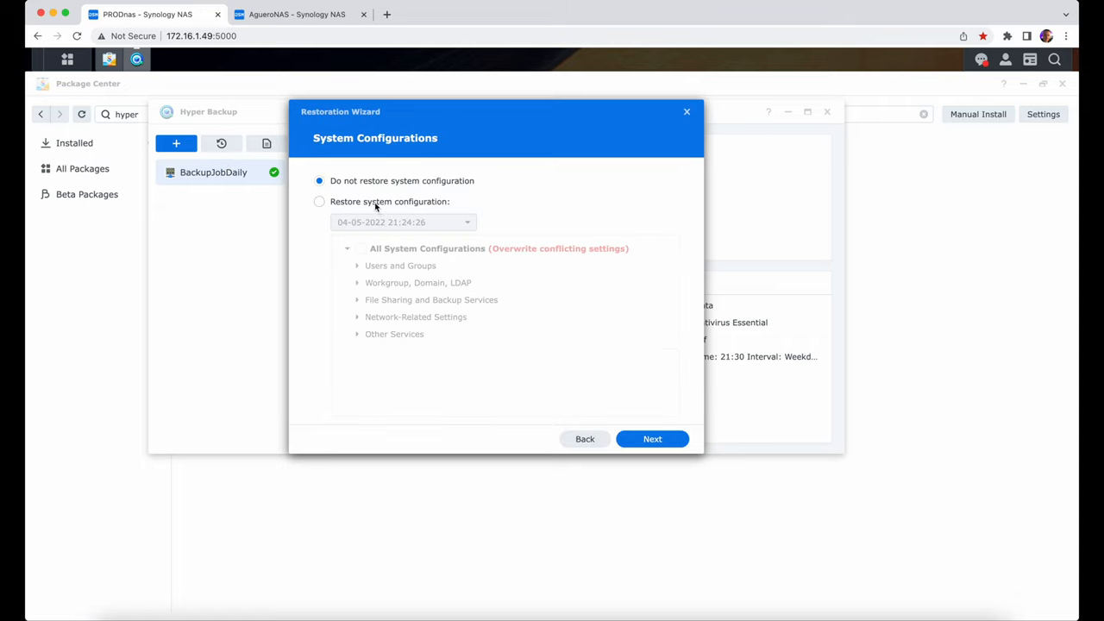